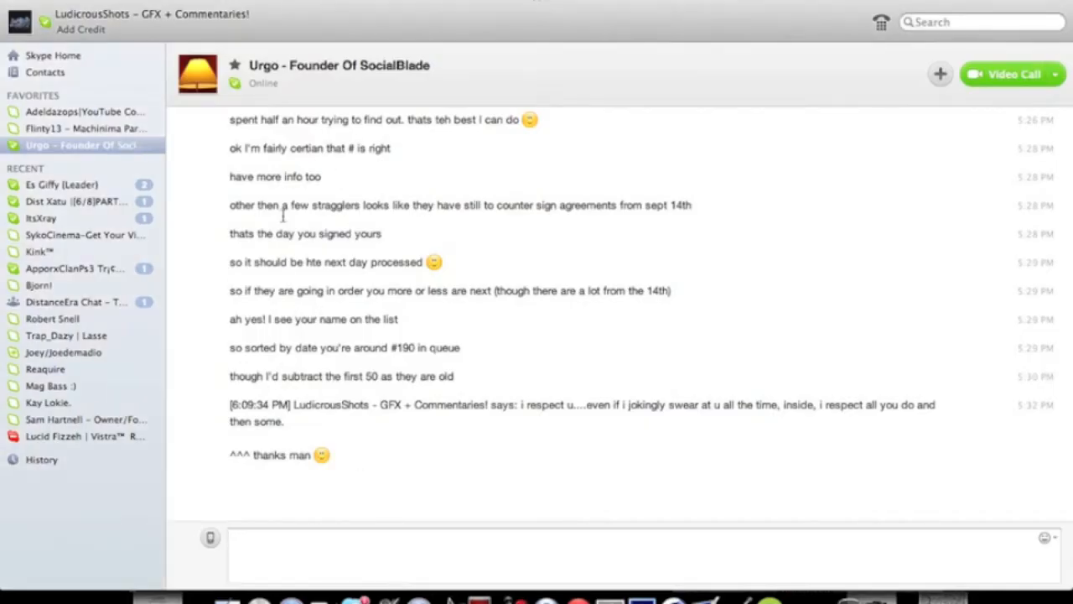
mouse_move(480, 65)
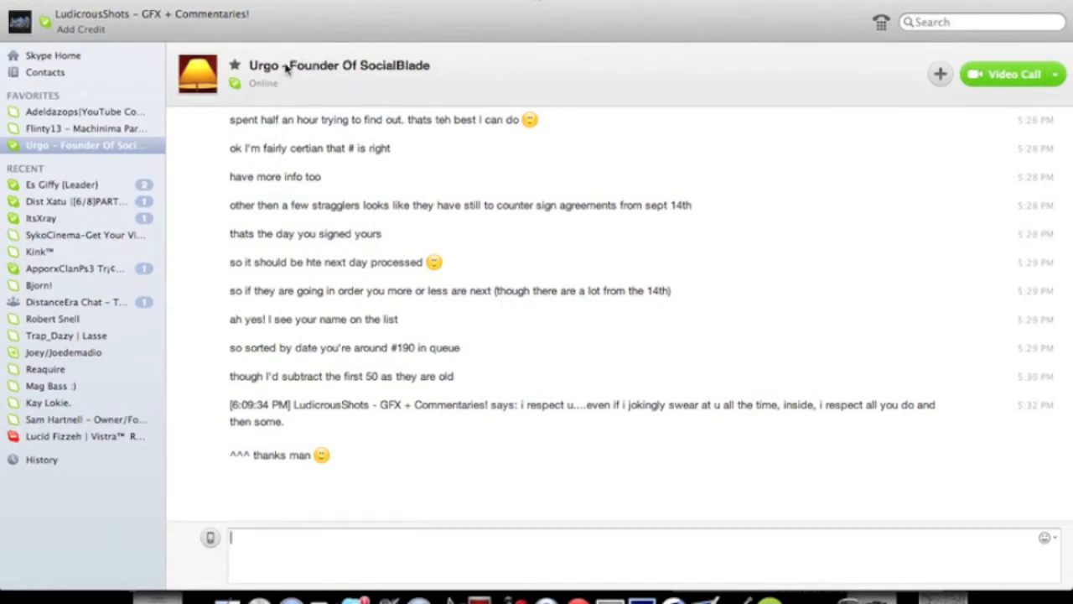
mouse_move(566, 250)
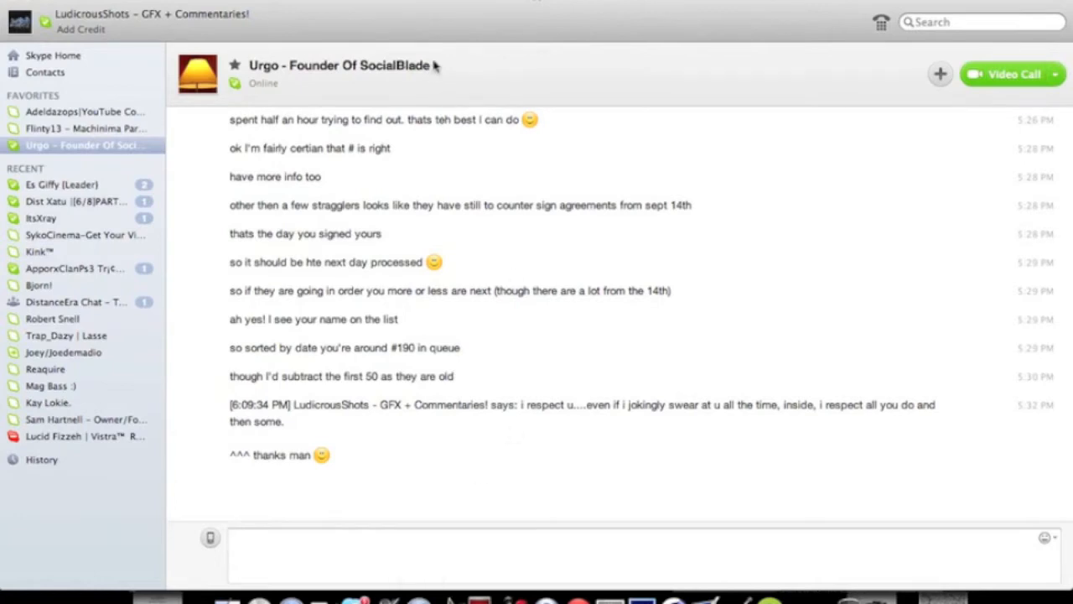
mouse_move(361, 602)
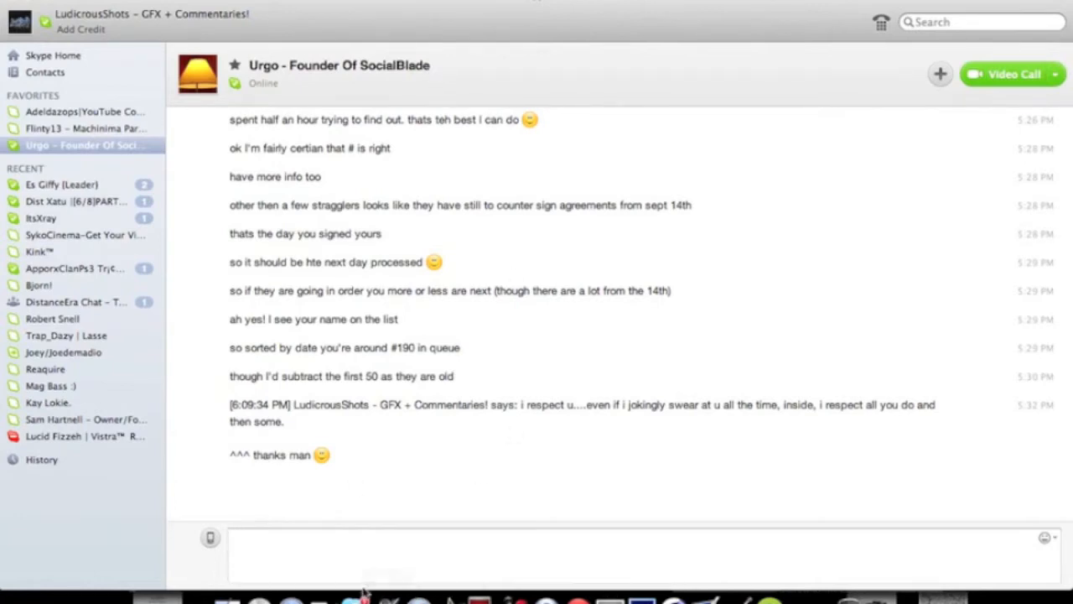
mouse_move(367, 595)
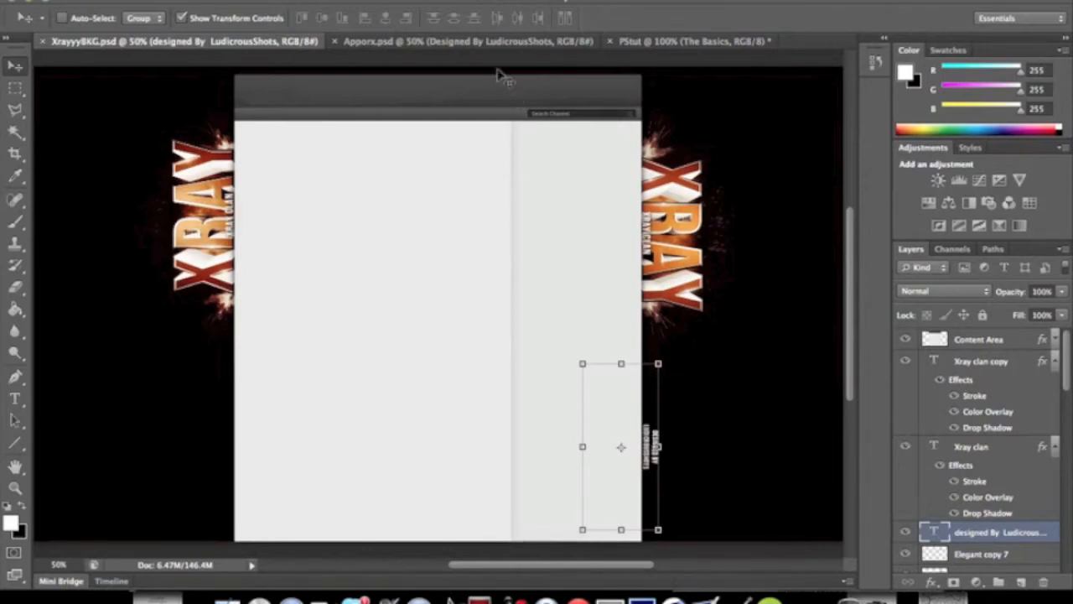
Switch to the Apporx.psd document tab
left_click(475, 42)
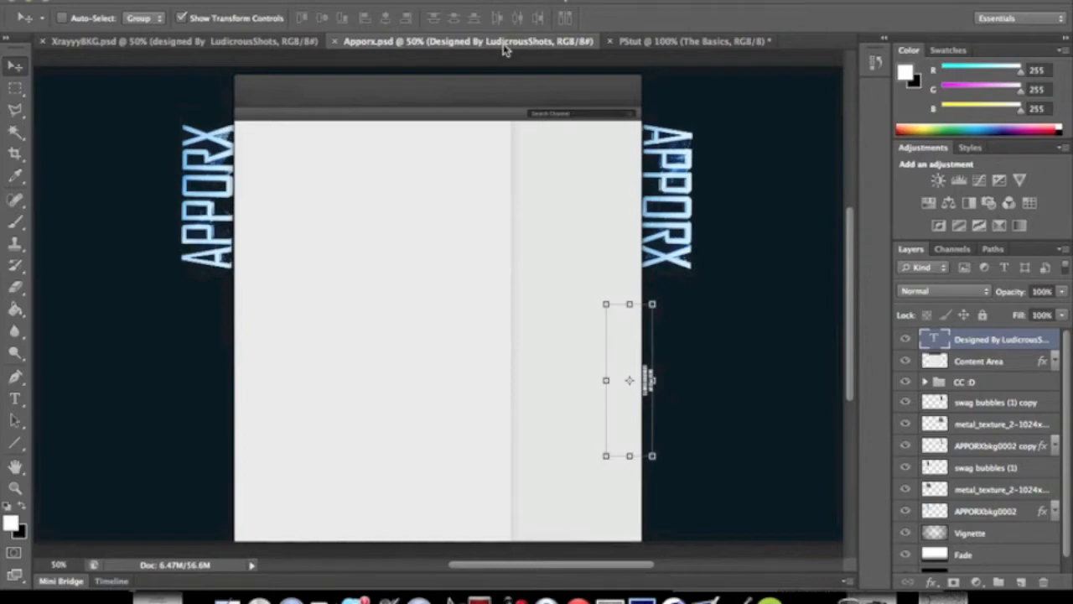
mouse_move(633, 40)
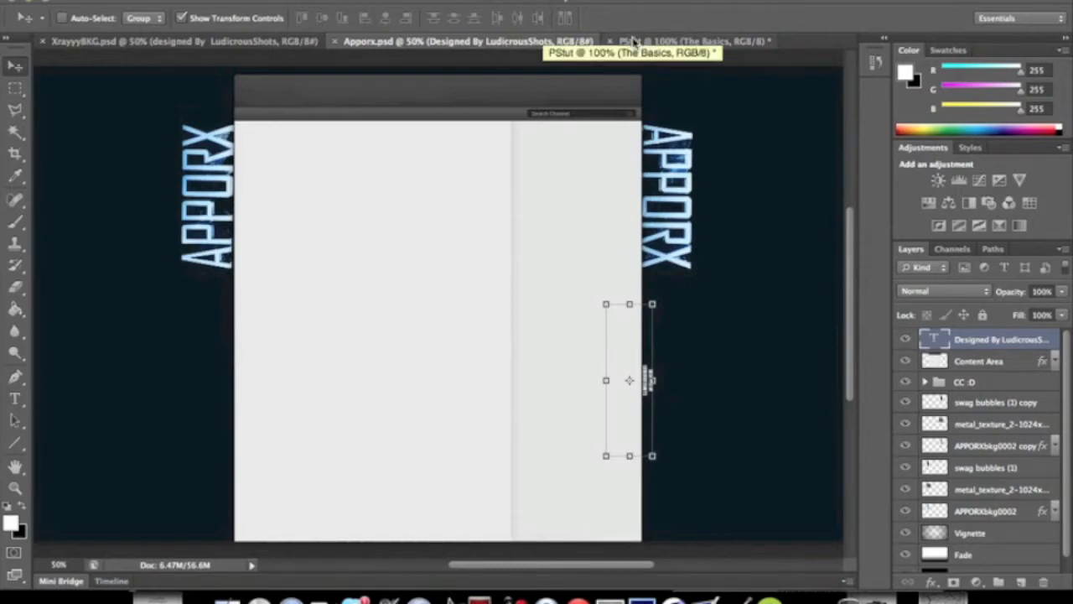
Switch to the PStut document and scroll through its layers
left_click(692, 41)
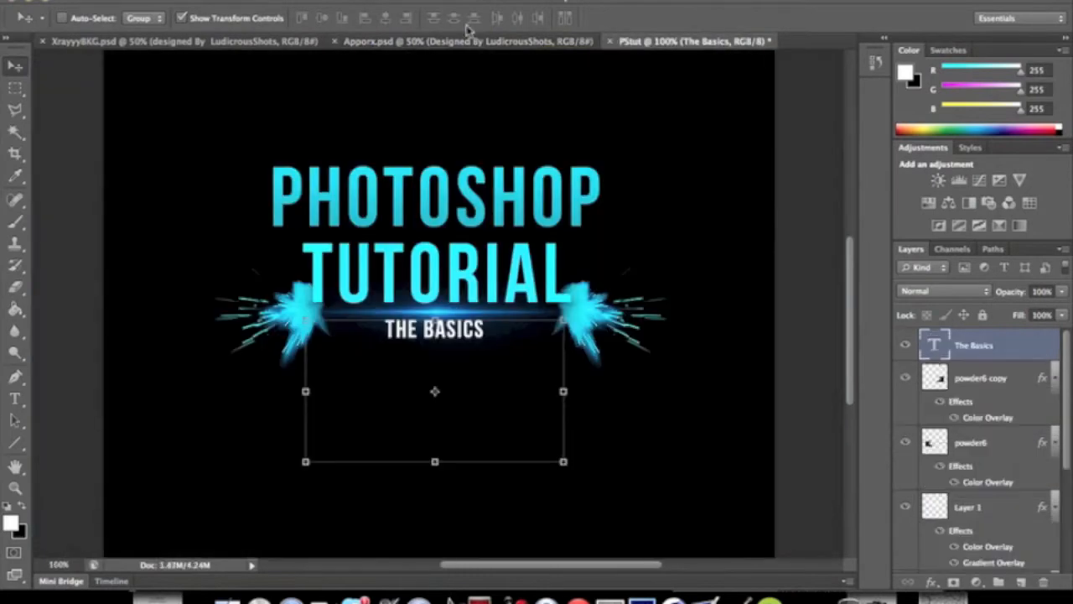
mouse_move(722, 146)
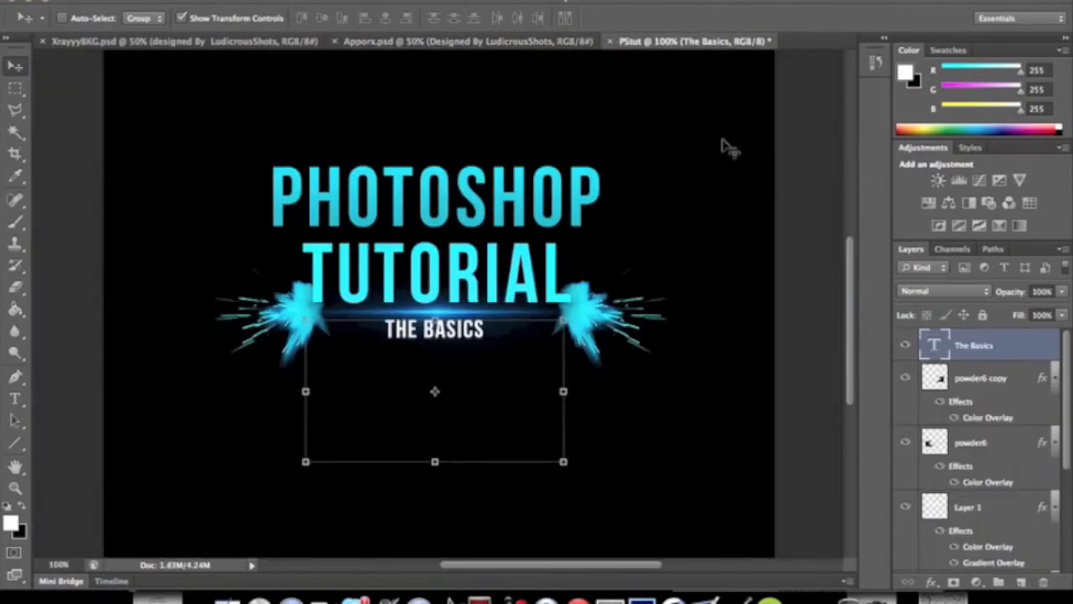
scroll("down", 3)
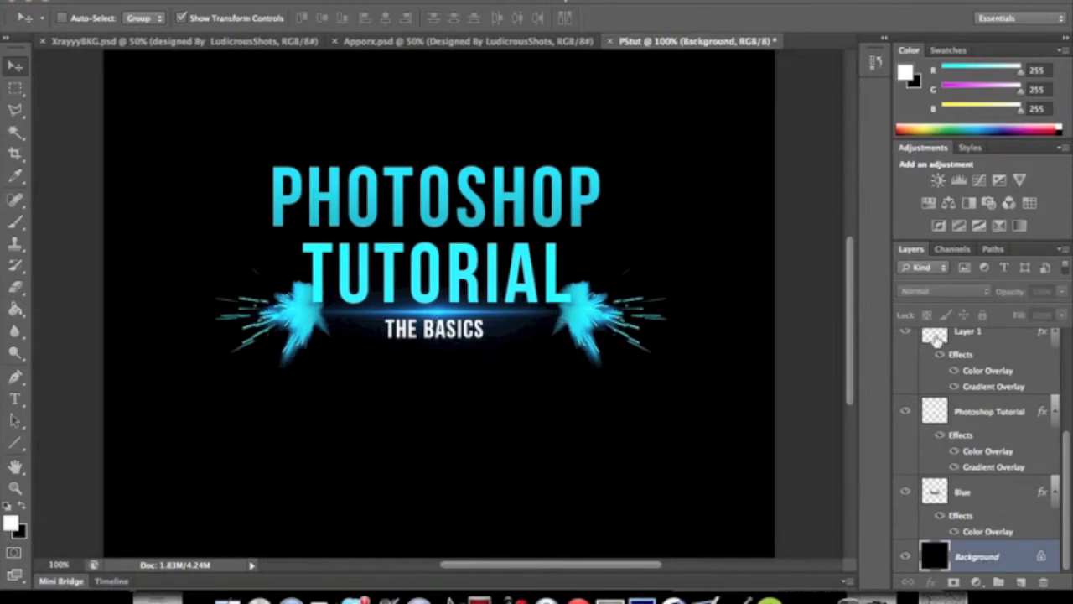
mouse_move(963, 314)
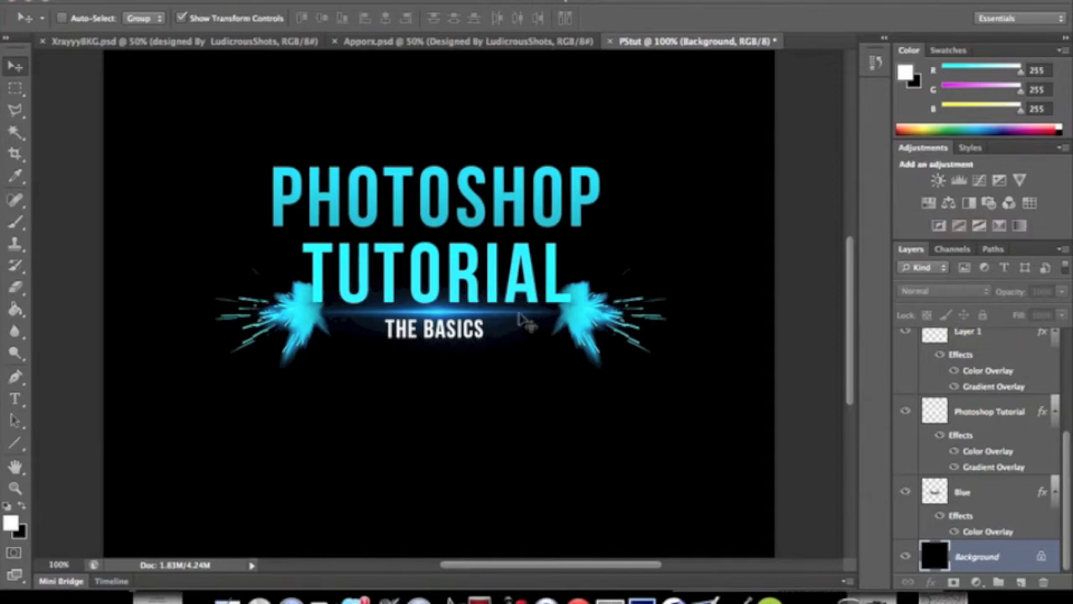
mouse_move(101, 66)
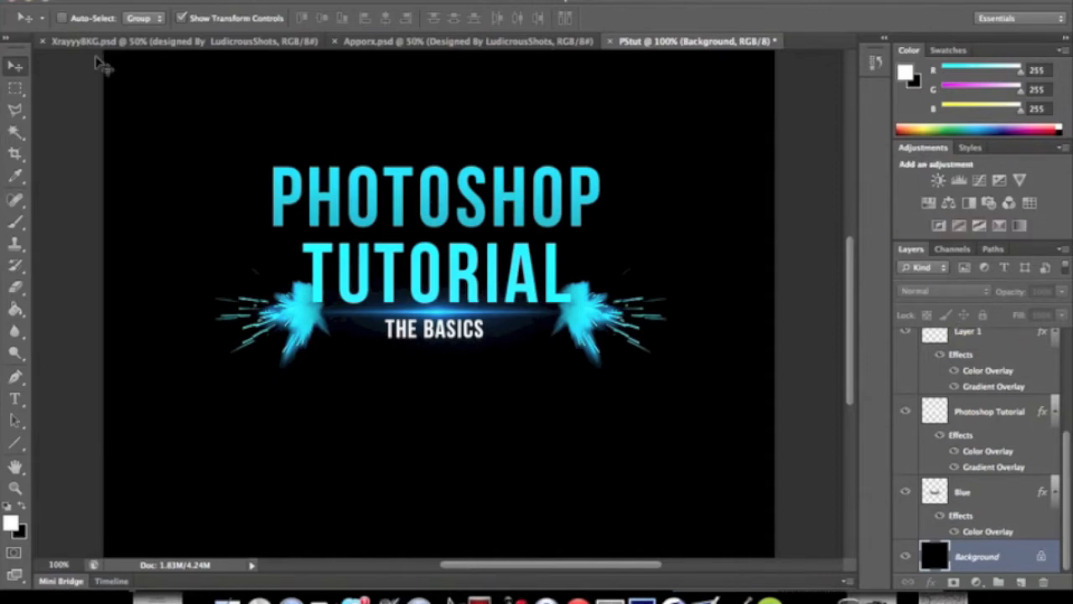
mouse_move(935, 379)
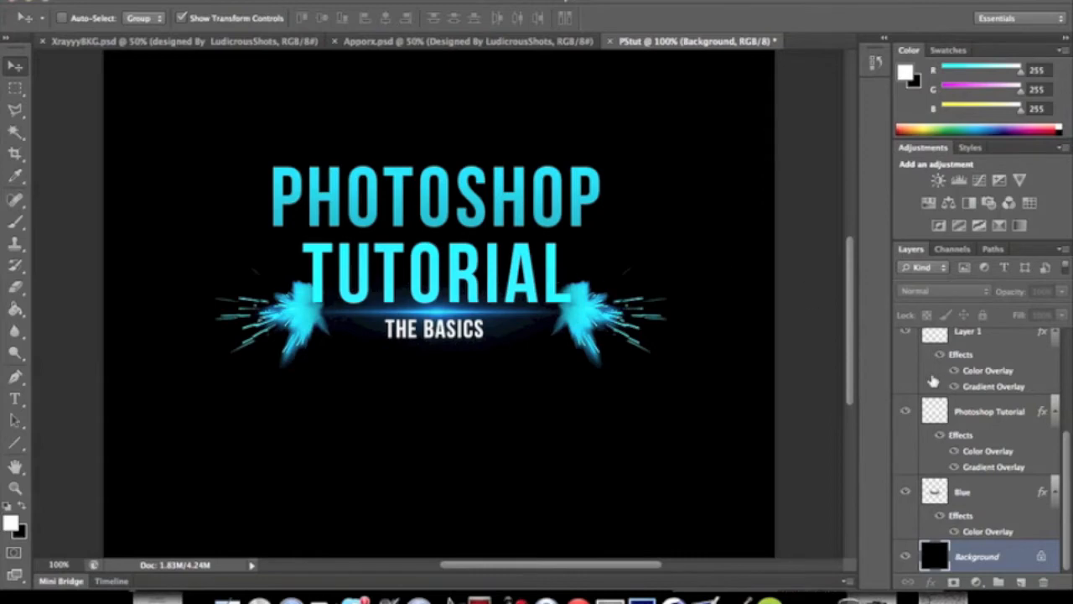
mouse_move(679, 356)
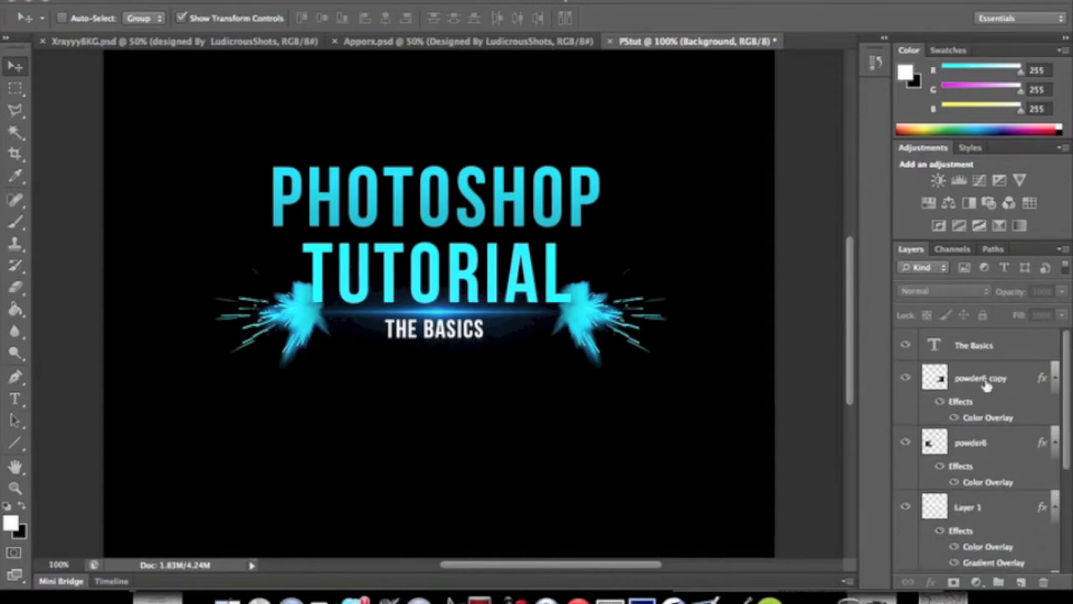
Hide the cyan powder splashes layer and select the TUTORIAL text layer
left_click(905, 379)
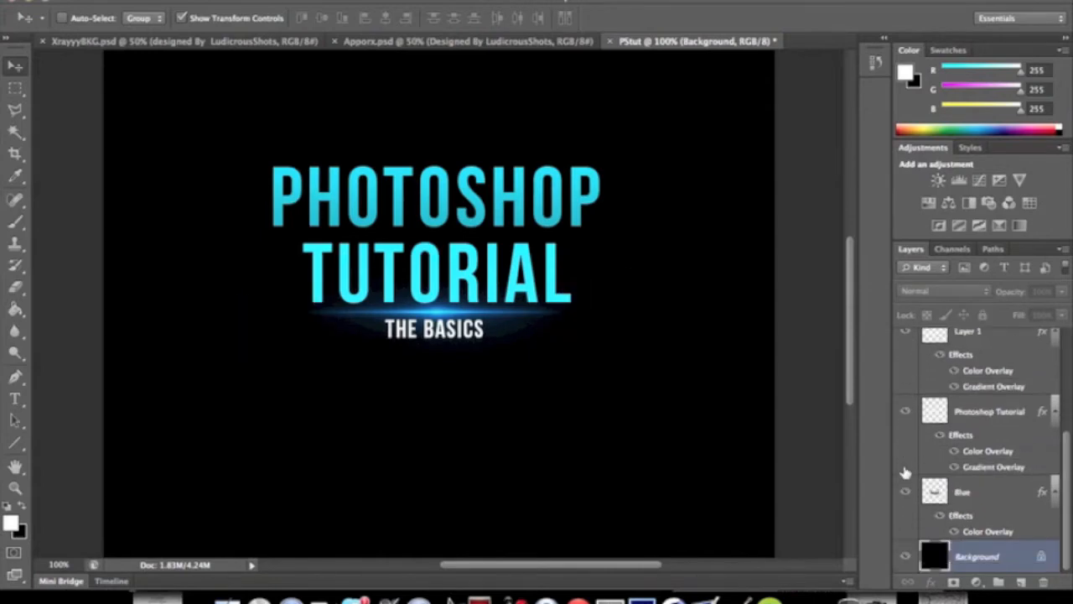
mouse_move(922, 382)
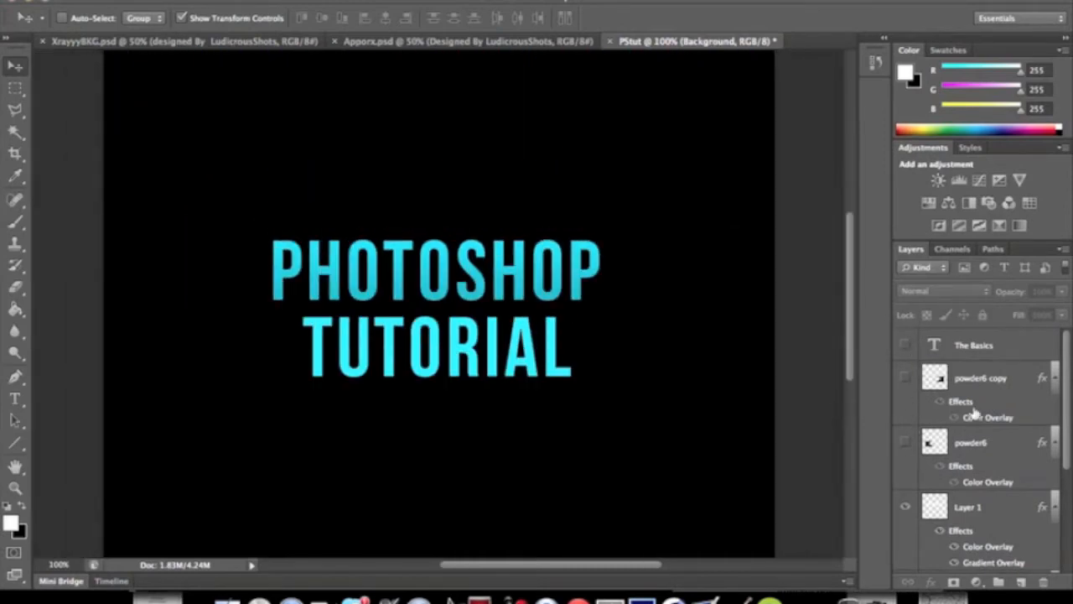
mouse_move(1038, 379)
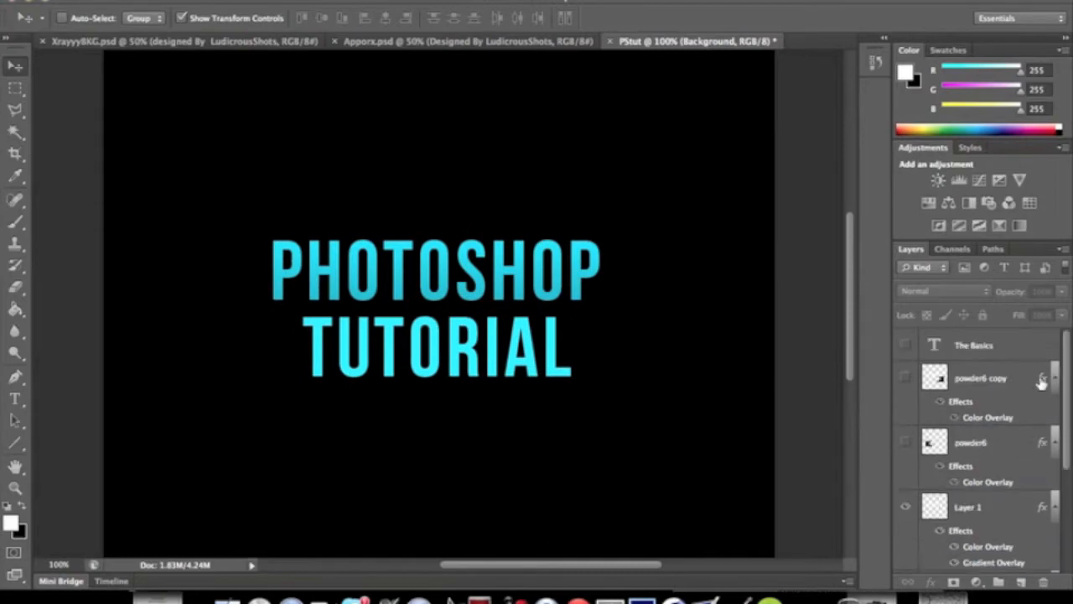
scroll("down", 3)
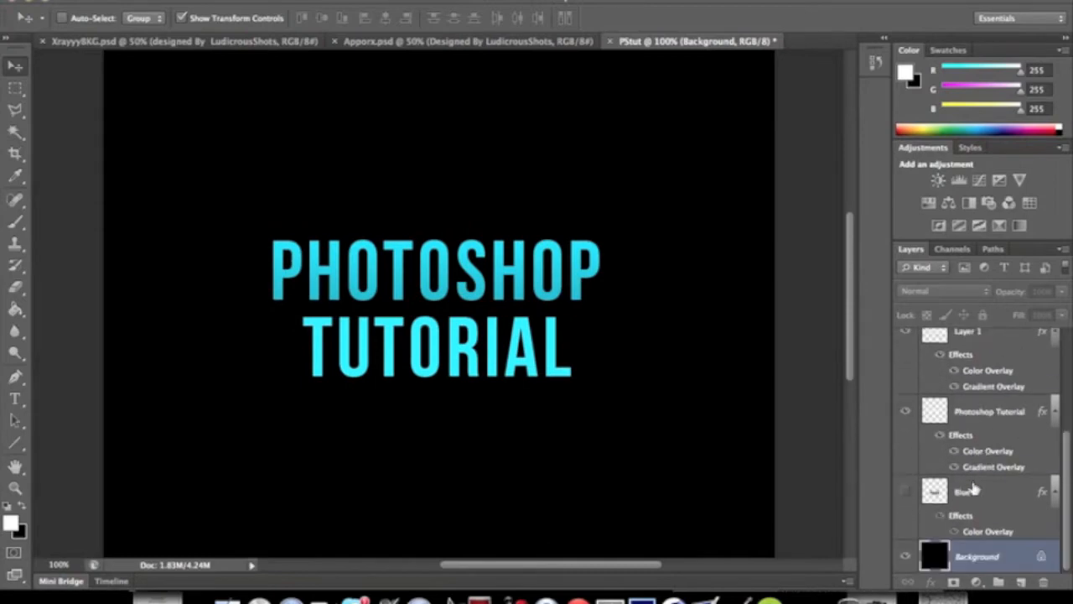
left_click(994, 411)
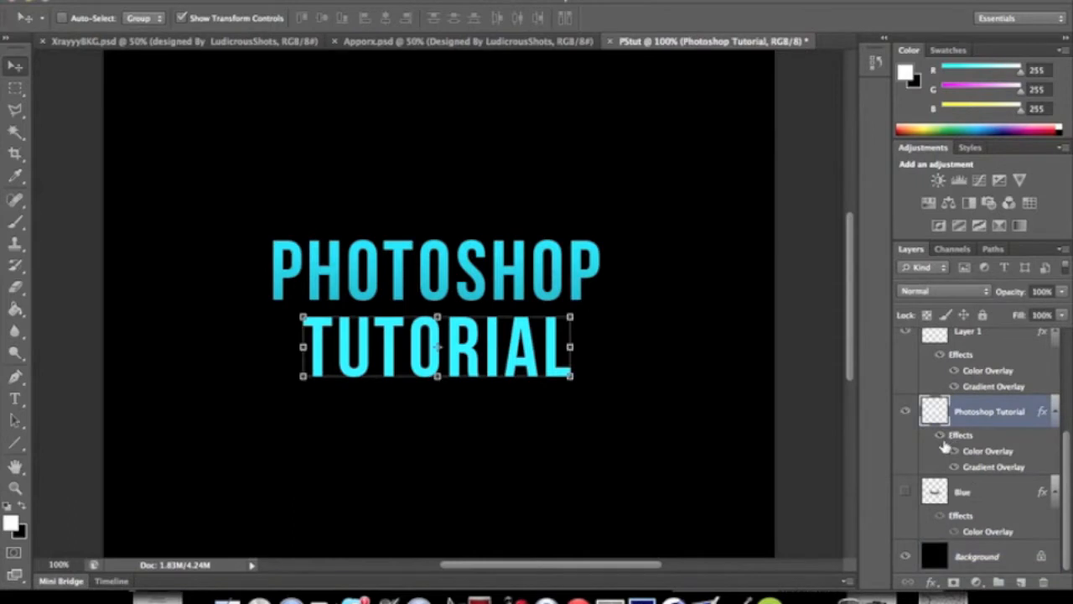
mouse_move(945, 448)
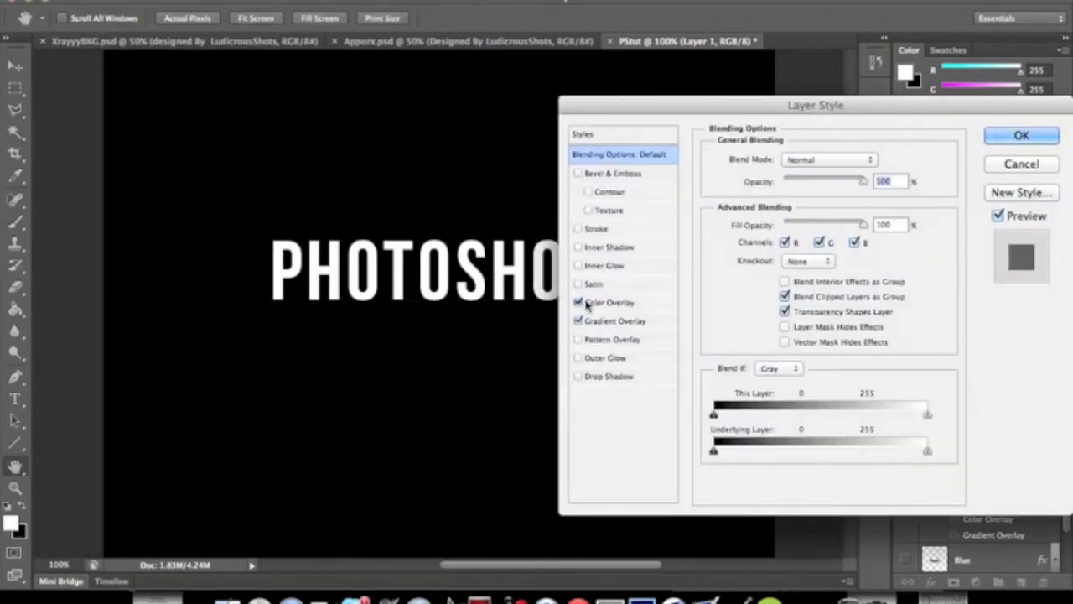
Enable Gradient Overlay on the PHOTOSHOP layer: Normal, 100% opacity, Linear, 90° angle
left_click(609, 302)
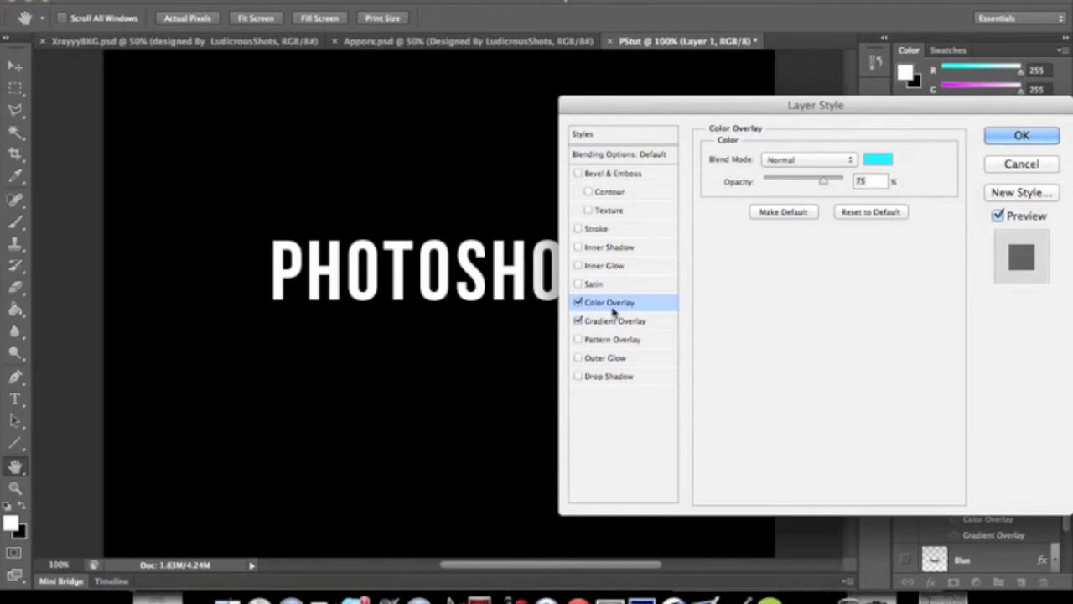
left_click(613, 320)
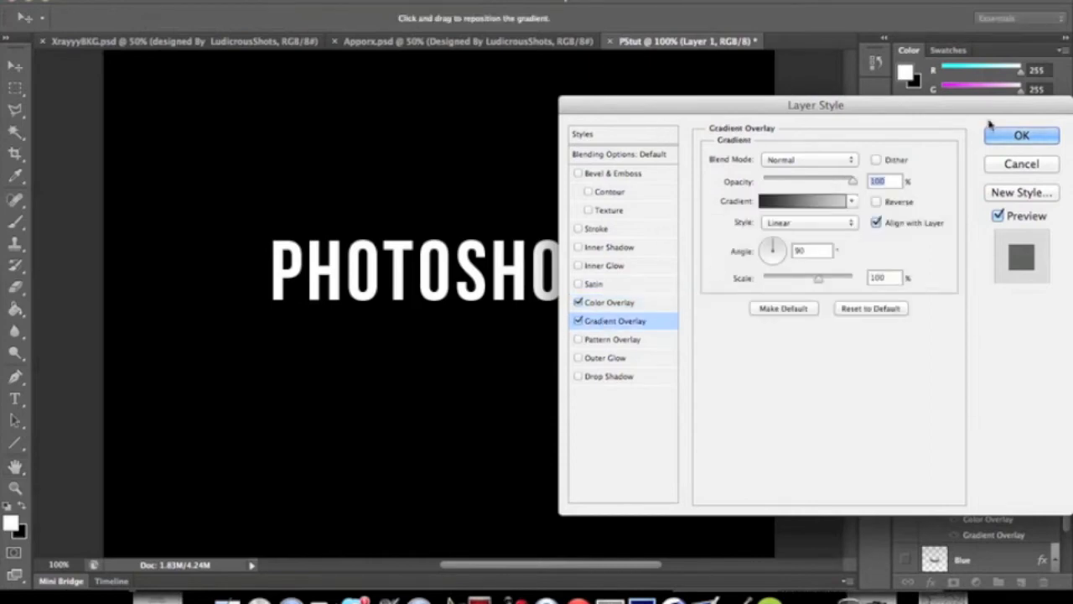
left_click(1022, 135)
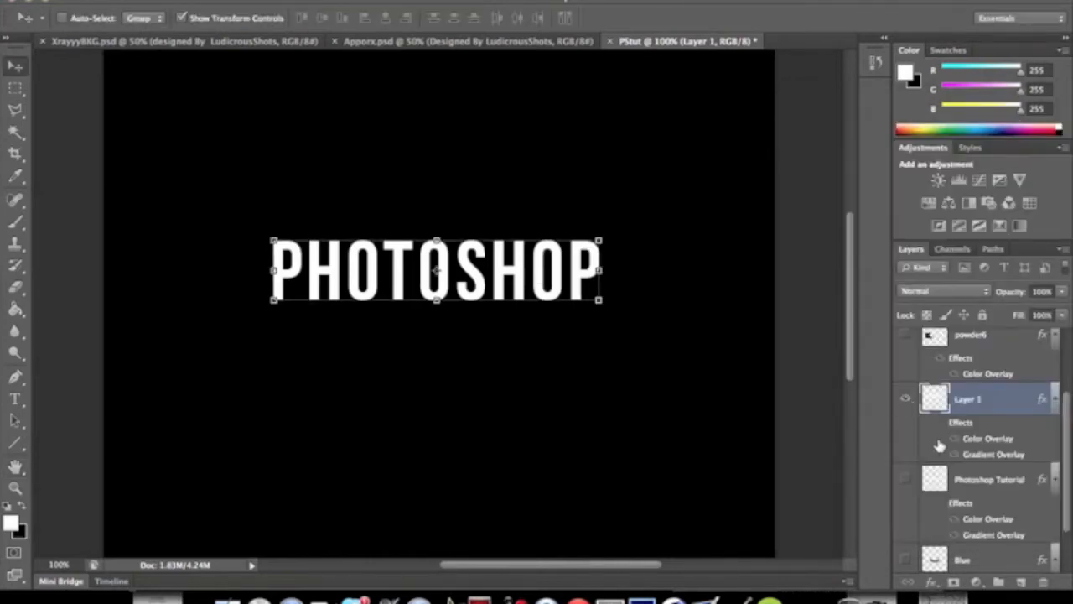
left_click(954, 454)
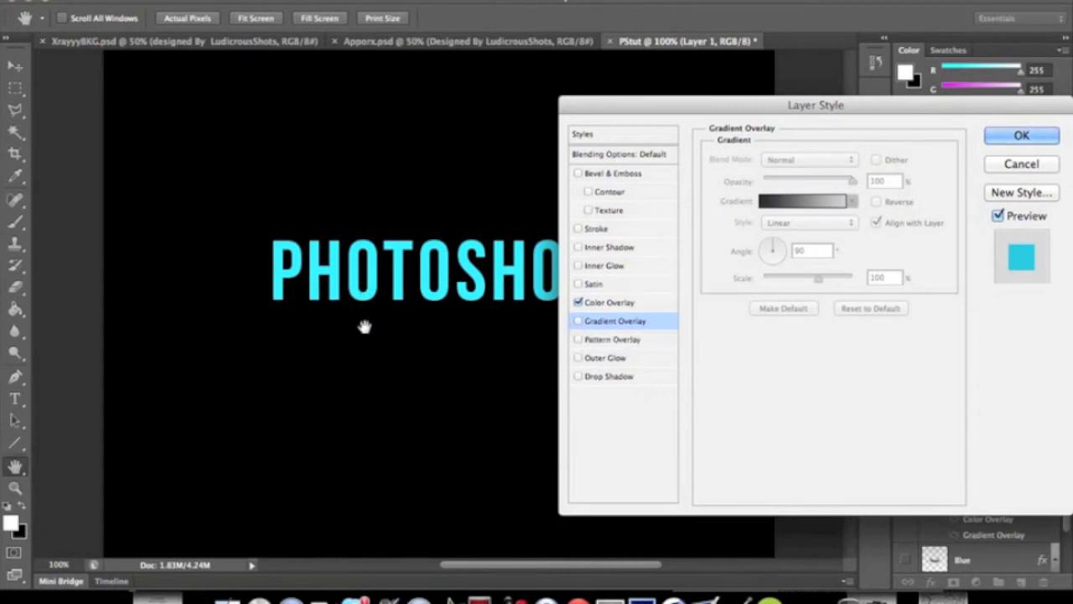
mouse_move(655, 379)
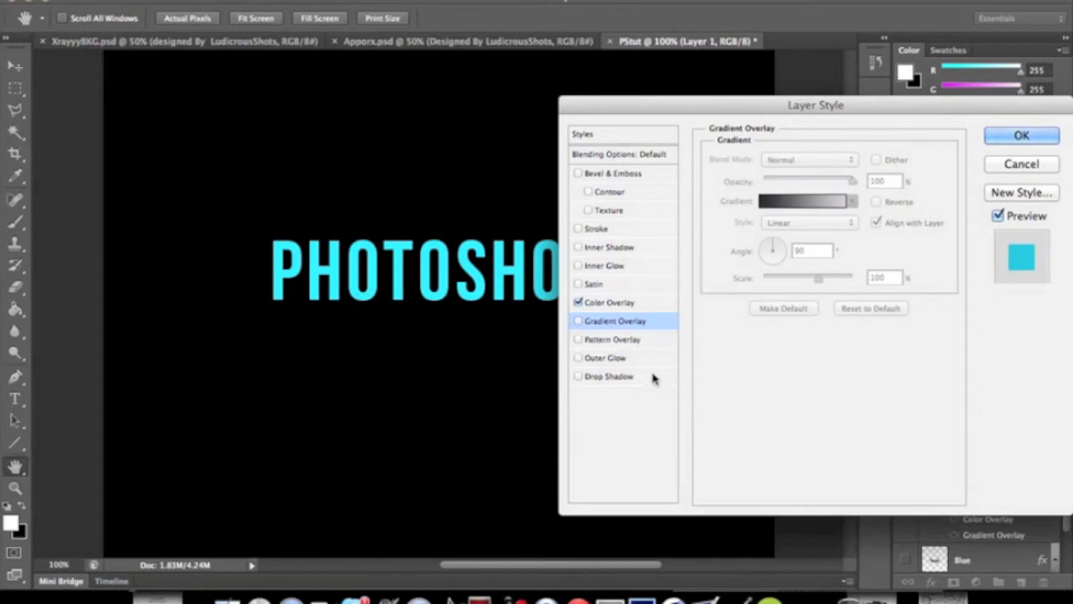
left_click(578, 320)
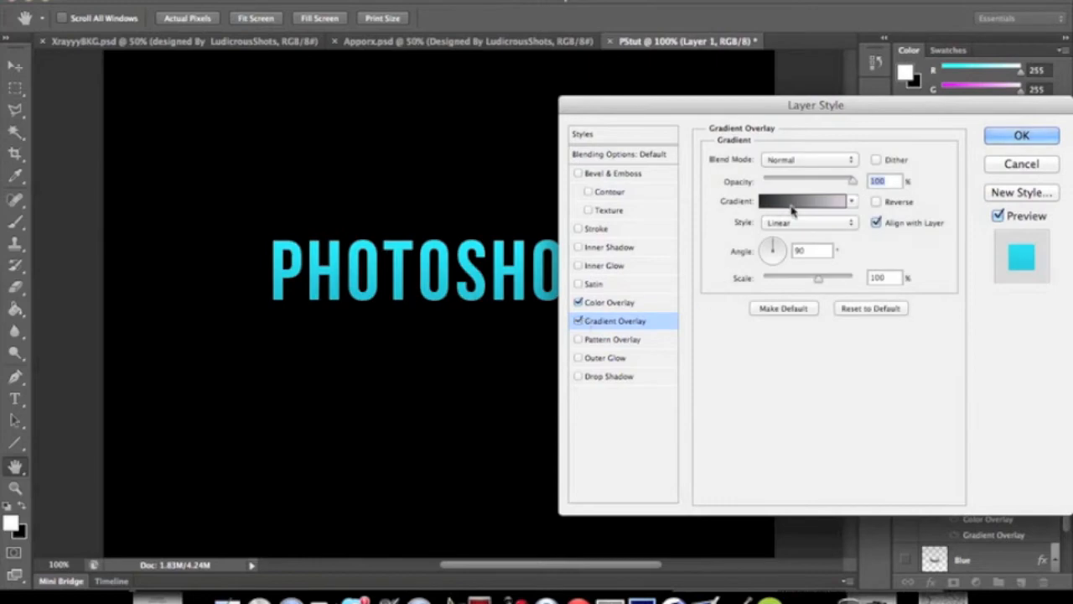
Set the gradient overlay to the ES Platinum 04 preset, leaving Reverse off
left_click(800, 201)
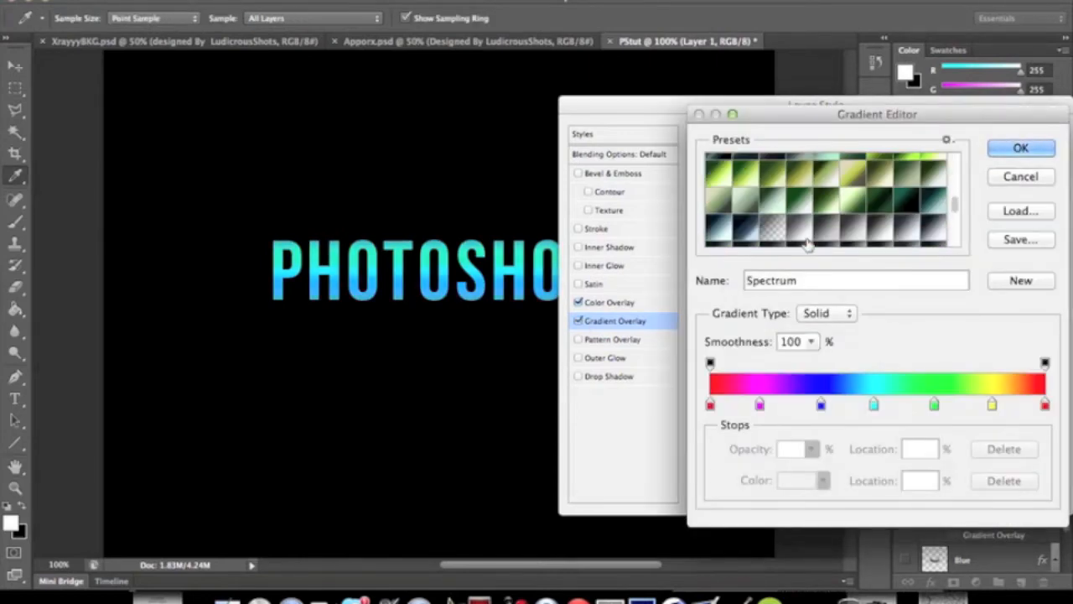
scroll("down", 3)
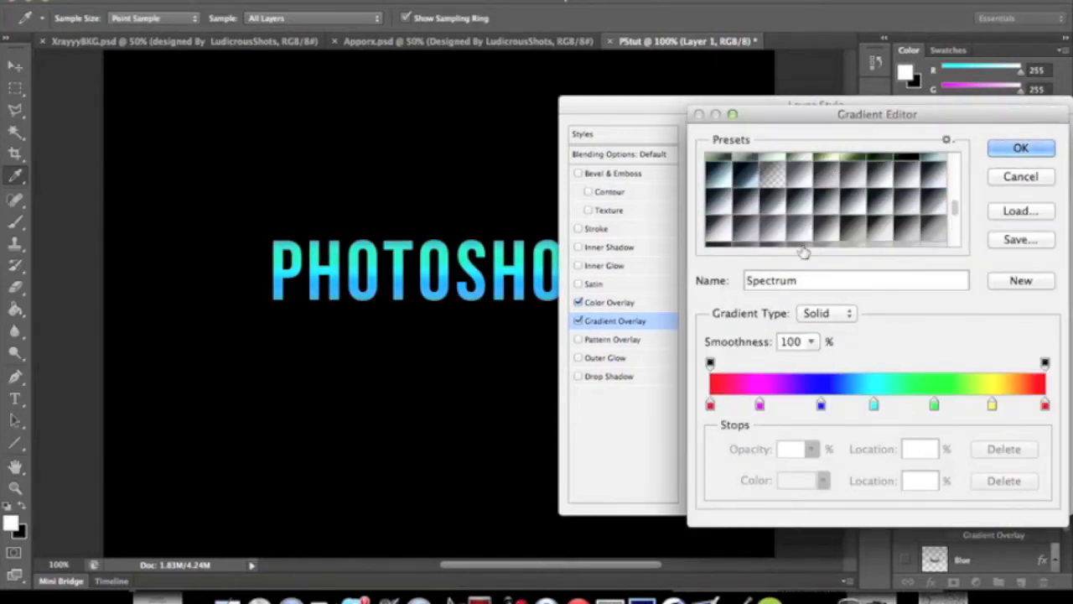
left_click(832, 176)
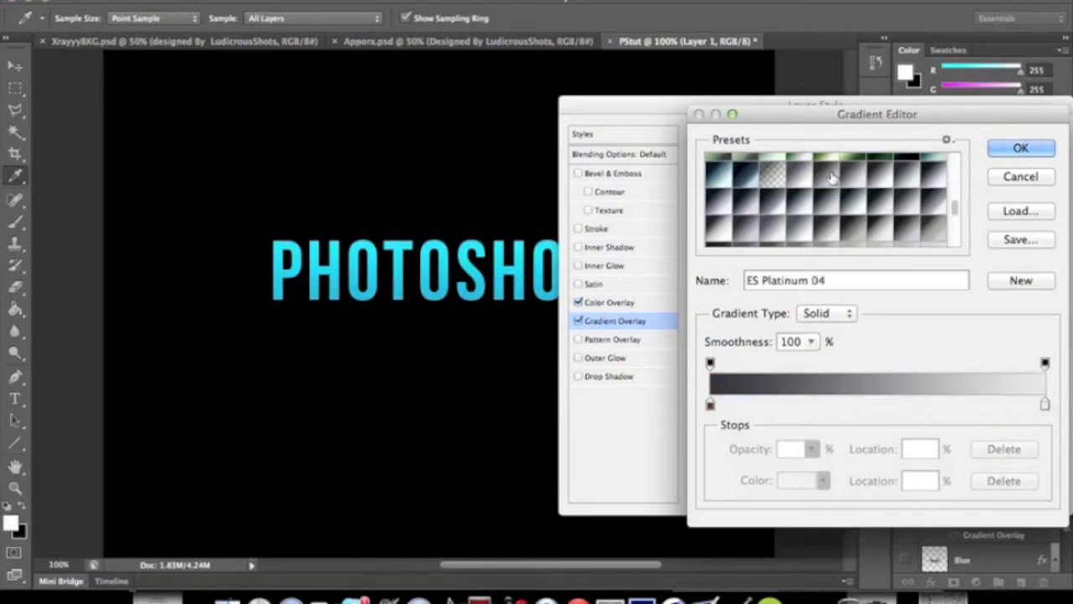
left_click(1021, 148)
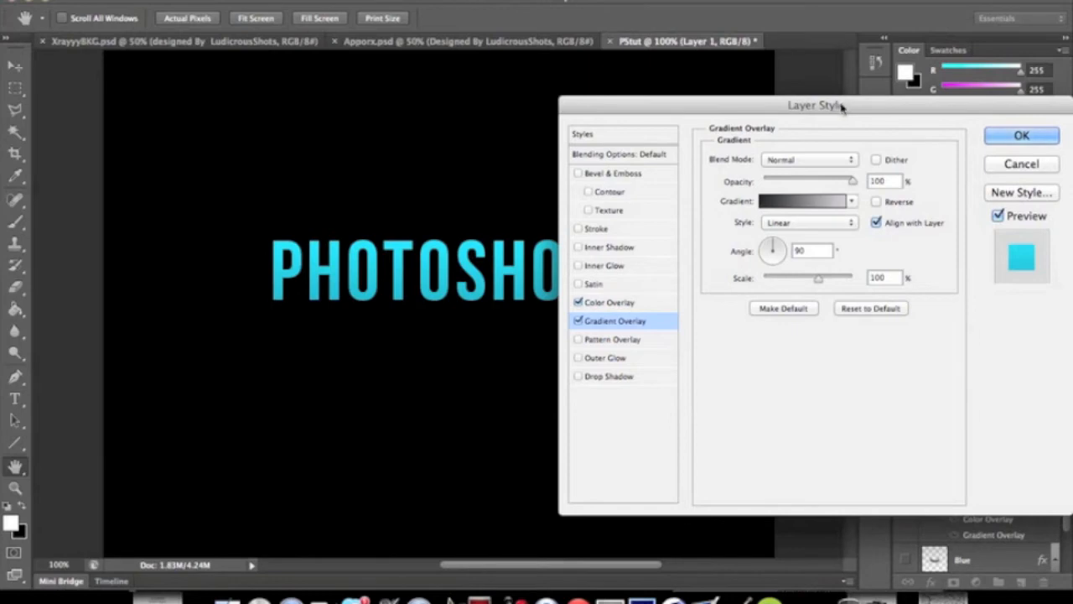
left_click_drag(813, 104, 893, 98)
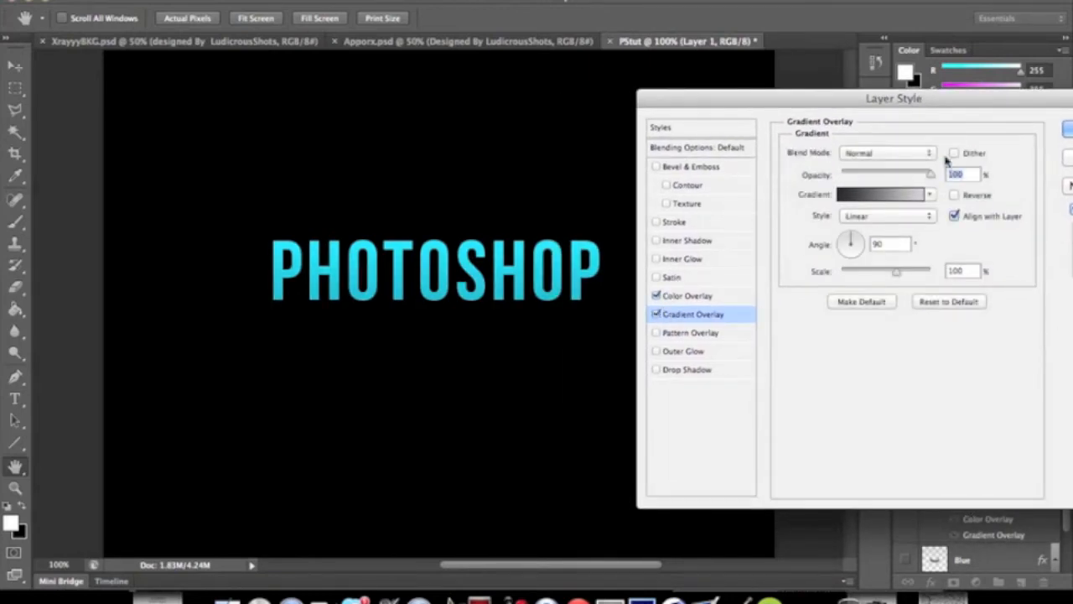
left_click(957, 195)
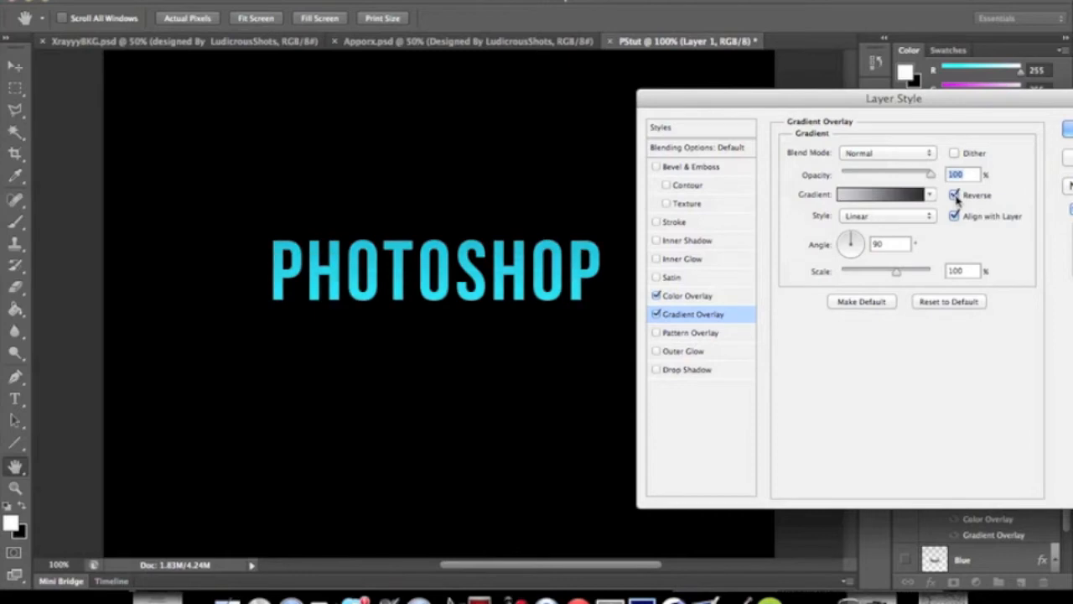
left_click(955, 194)
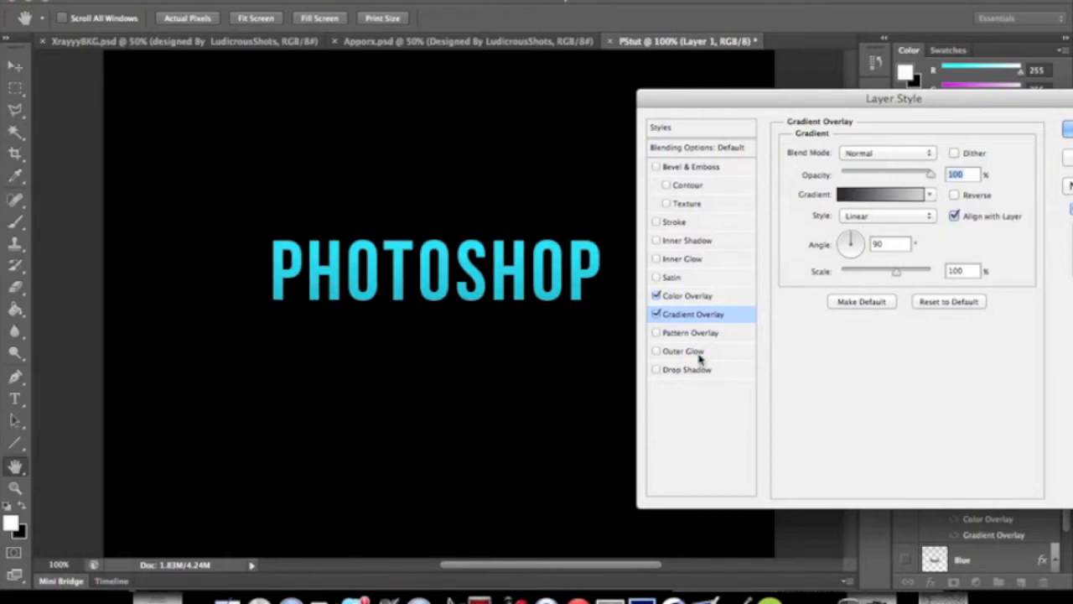
mouse_move(689, 243)
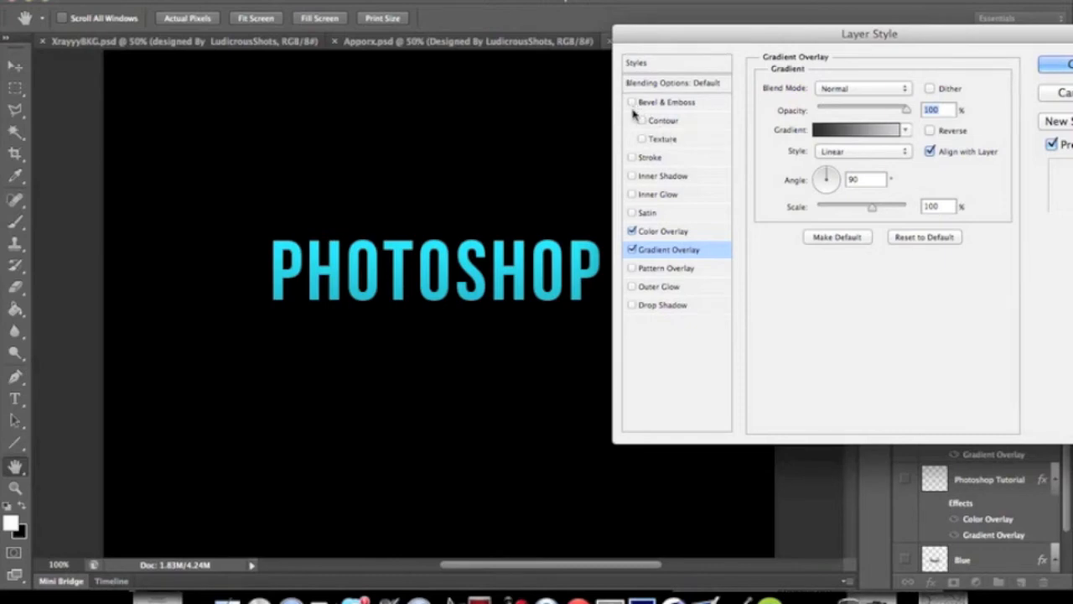
mouse_move(633, 115)
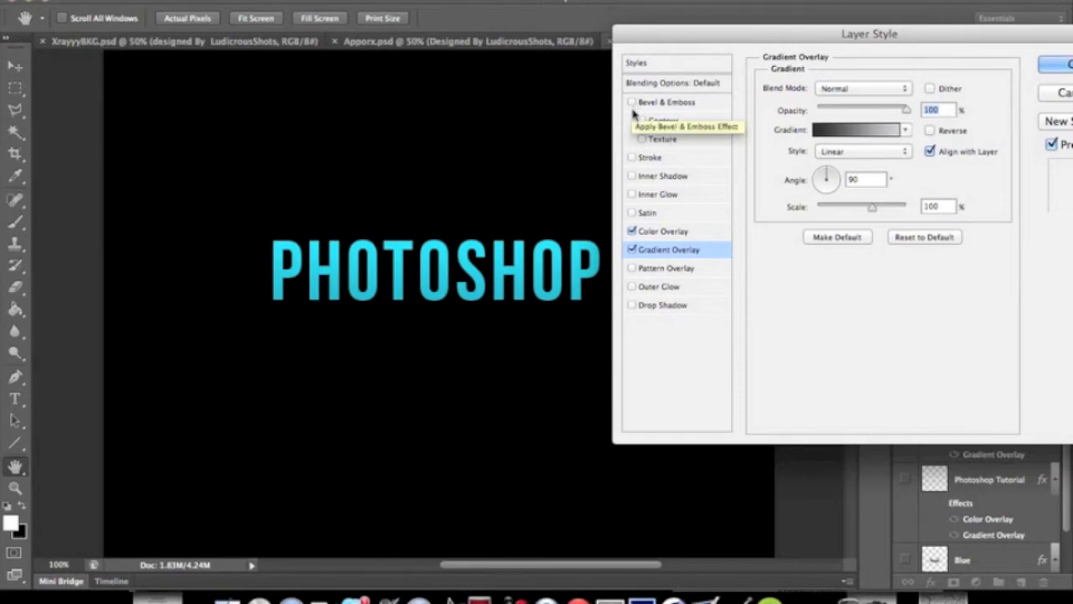
Enable Bevel & Emboss with Contour, trying Texture and then unchecking it
left_click(630, 101)
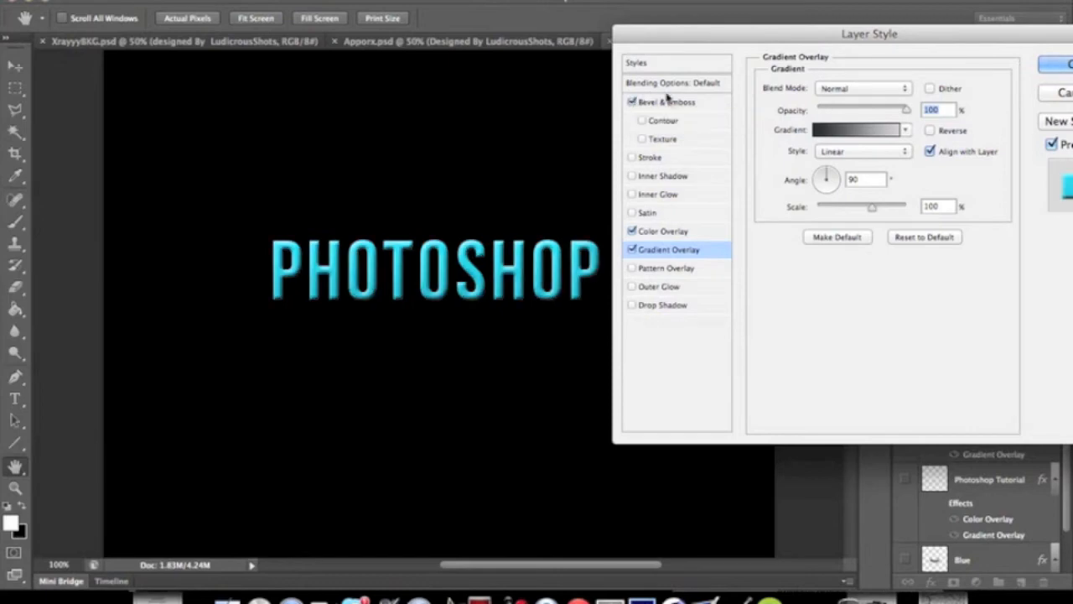
mouse_move(361, 244)
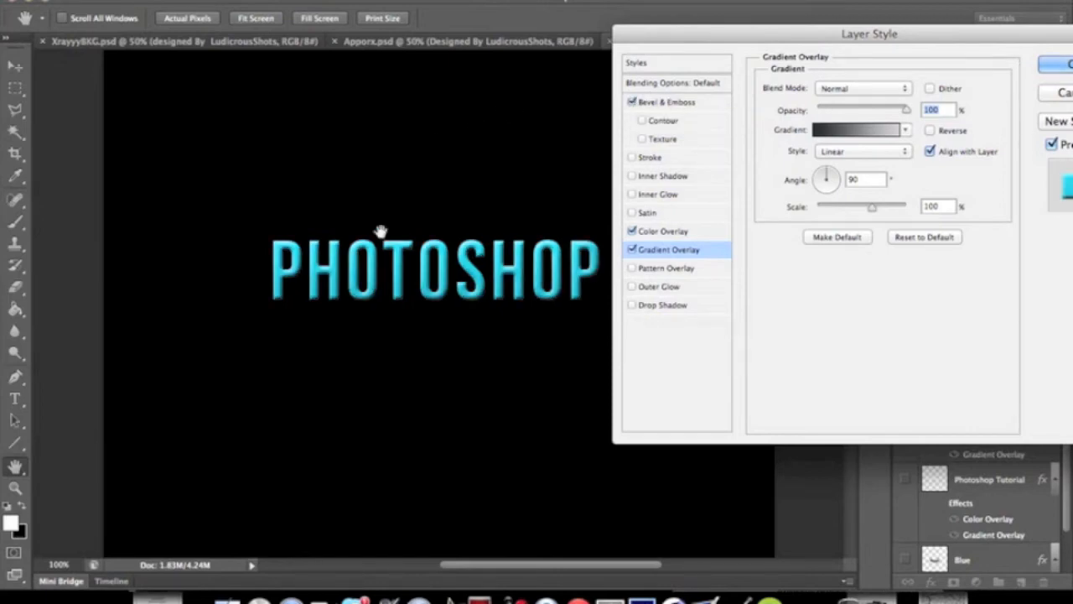
mouse_move(438, 327)
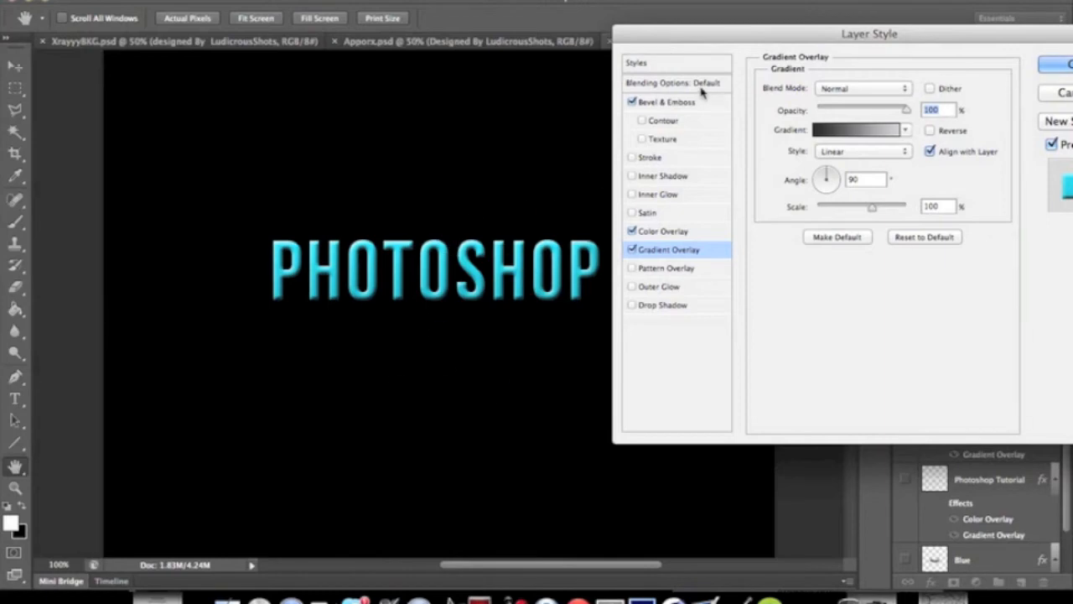
left_click(662, 101)
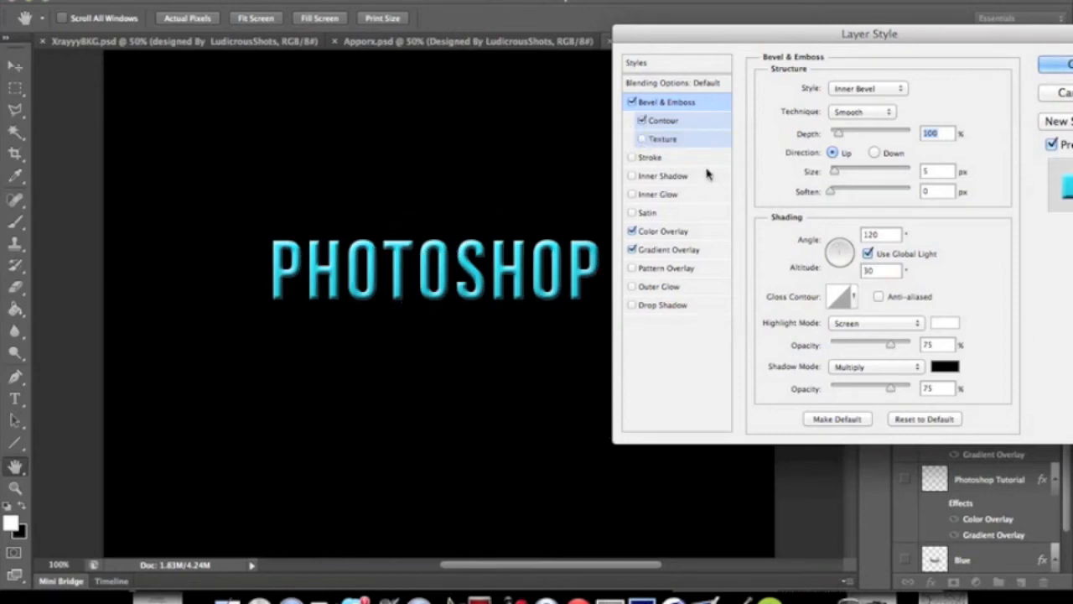
left_click(642, 139)
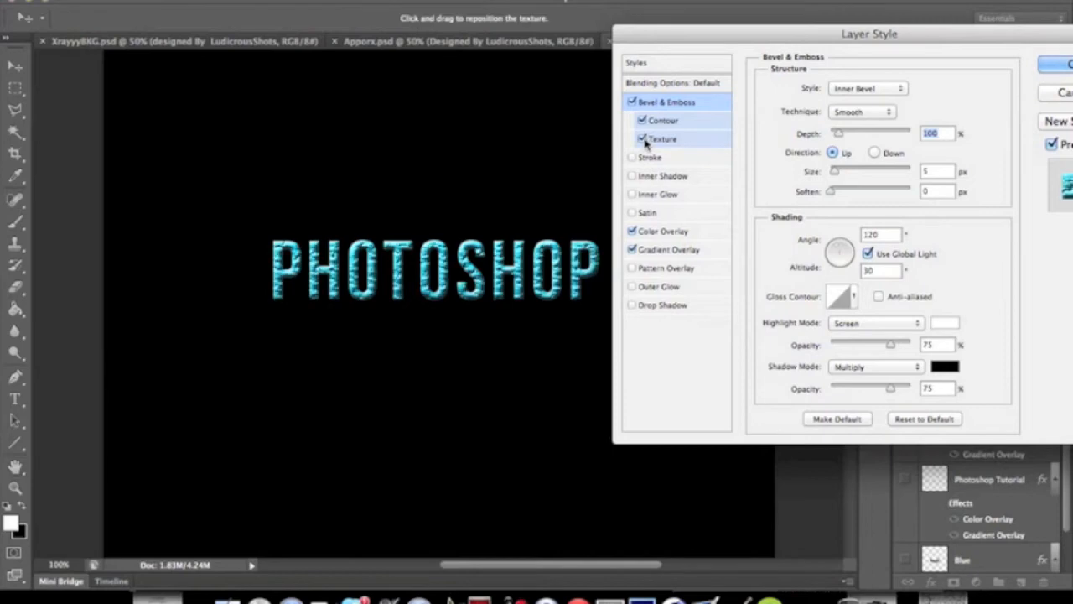
left_click(641, 139)
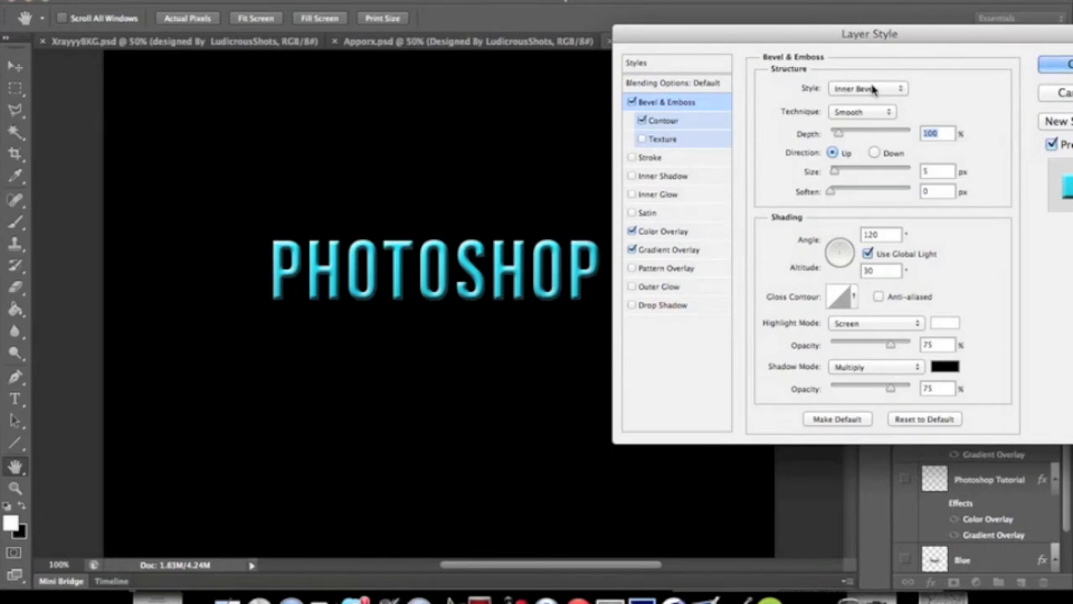
Try Outer Bevel, Inner Bevel and Emboss styles, settling on Outer Bevel
left_click(868, 88)
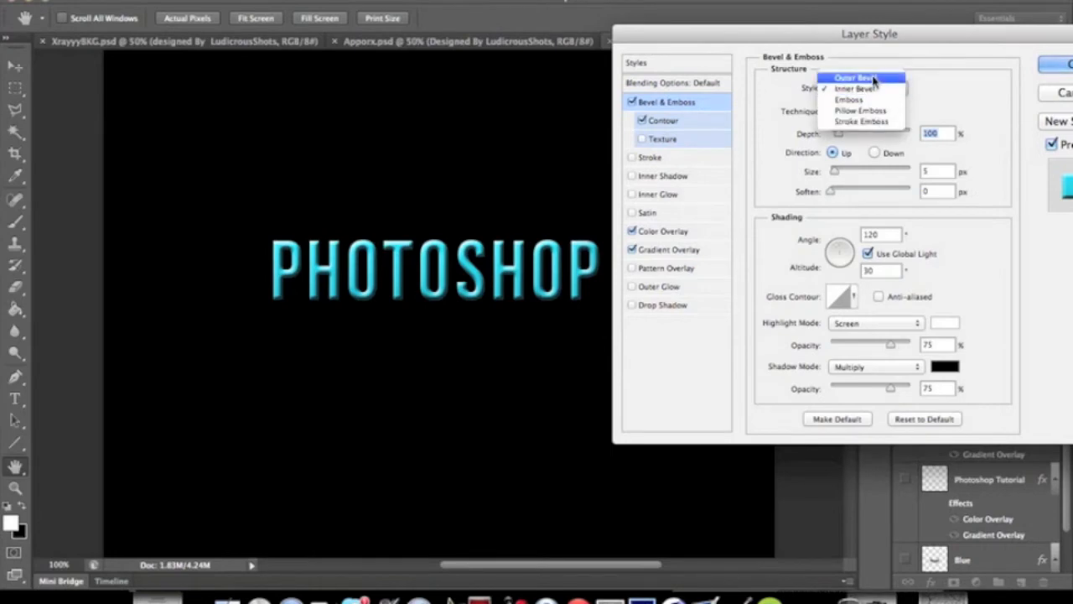
left_click(862, 75)
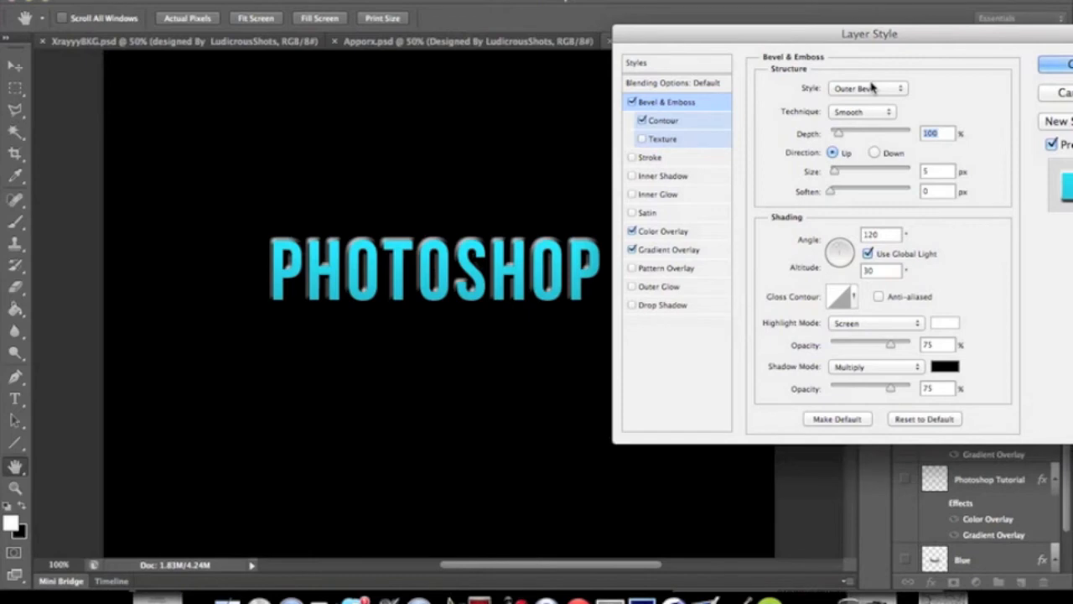
mouse_move(875, 88)
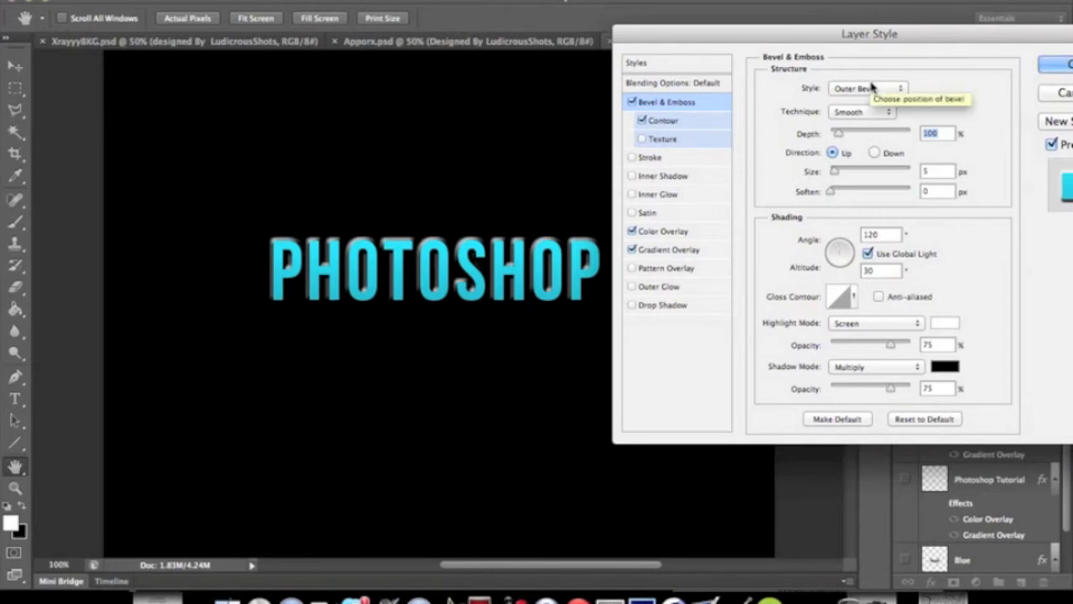
left_click(865, 87)
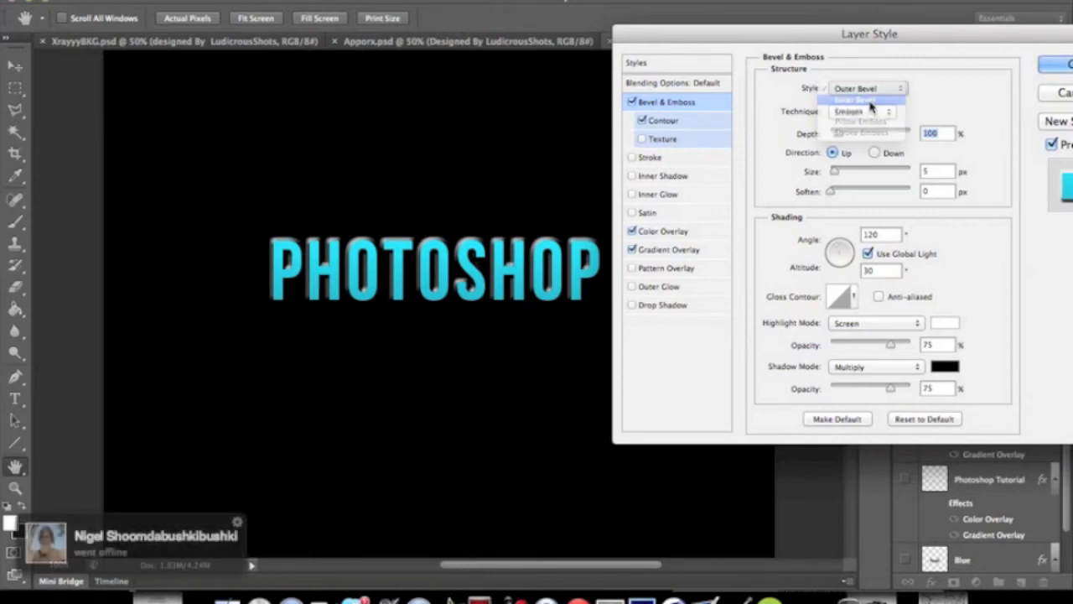
left_click(868, 100)
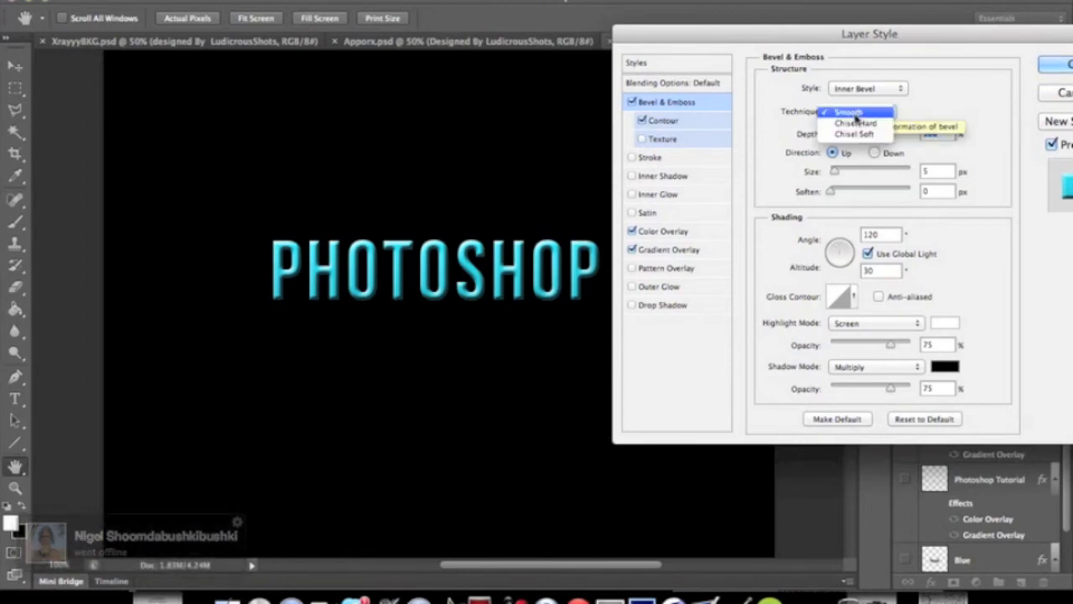
left_click(864, 88)
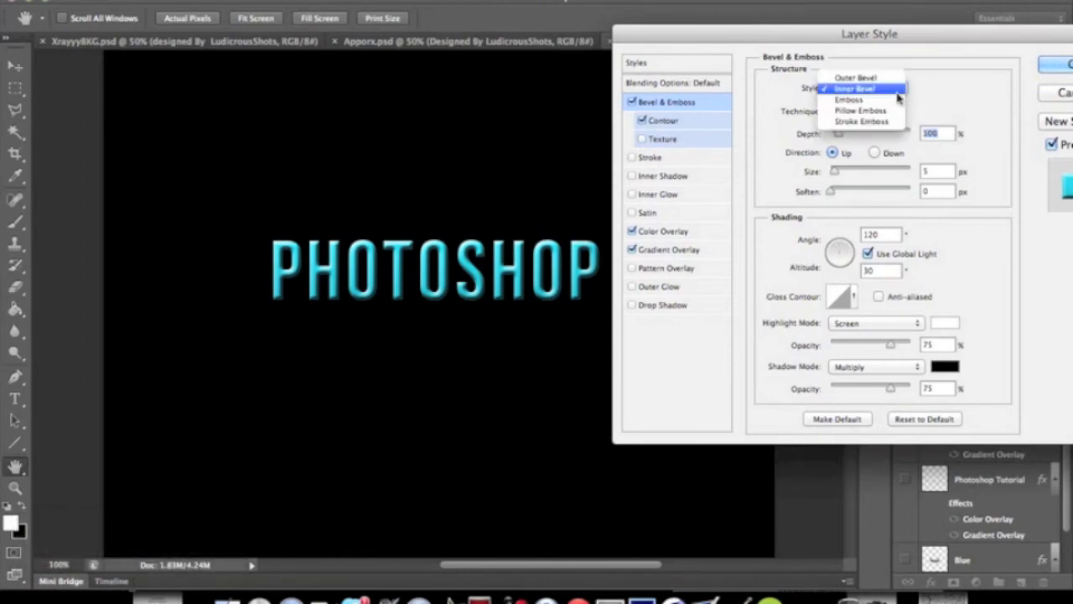
left_click(848, 99)
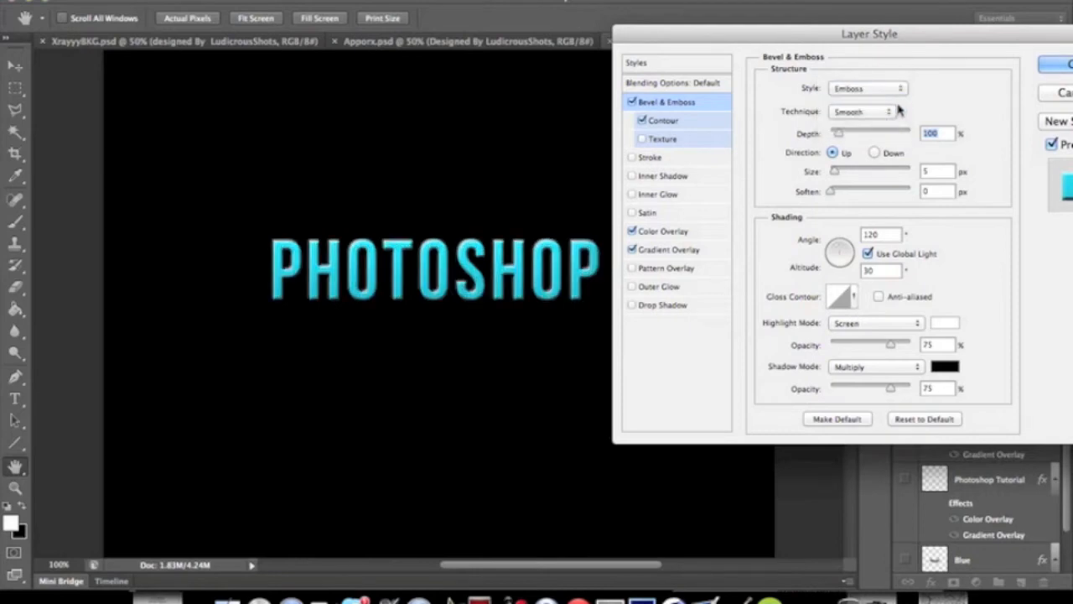
left_click(861, 89)
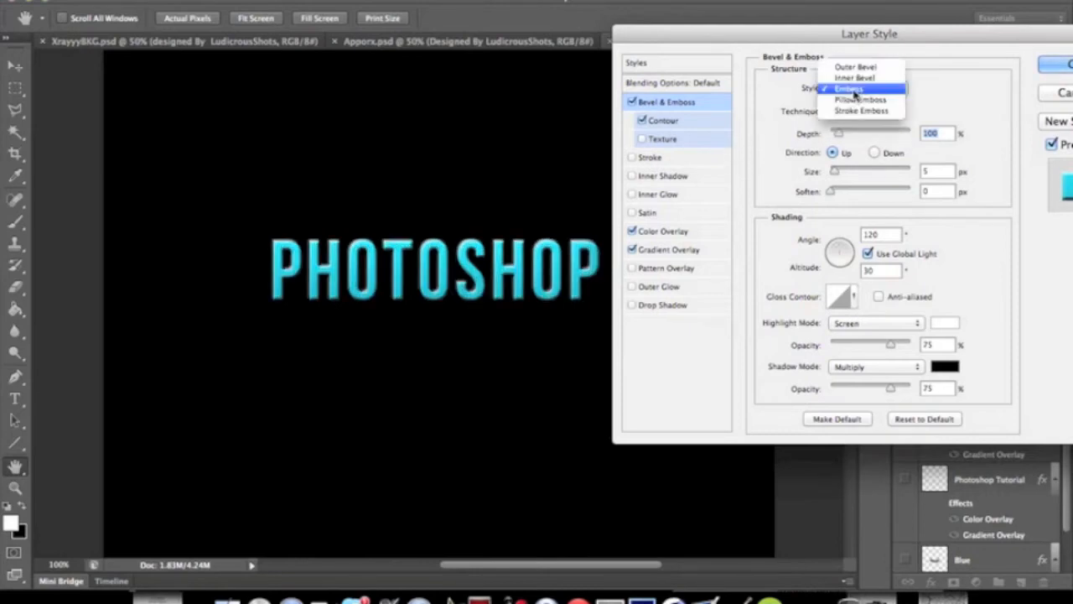
left_click(853, 66)
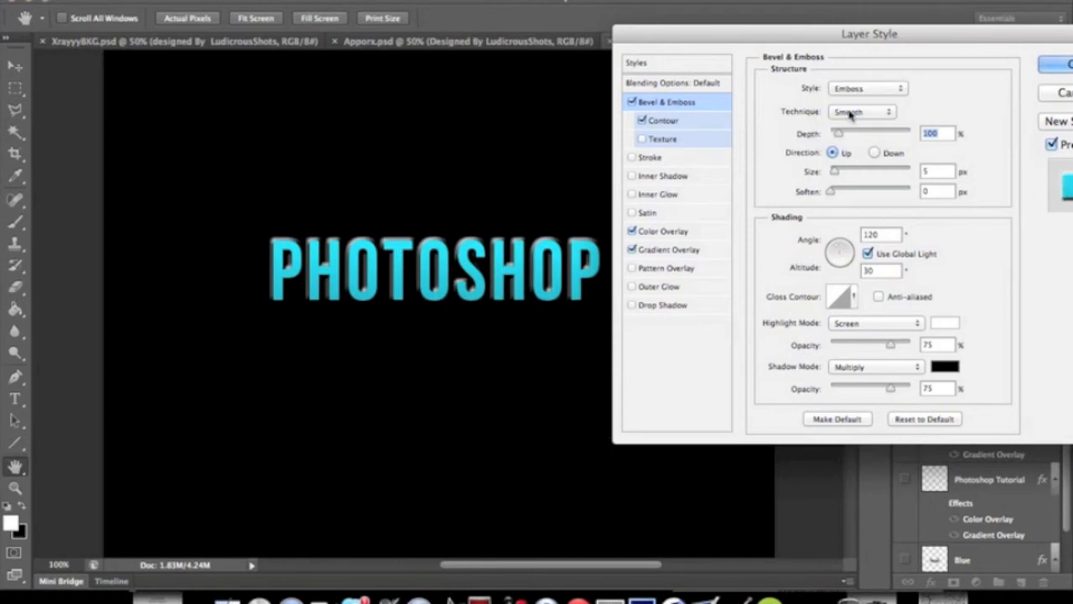
left_click(864, 89)
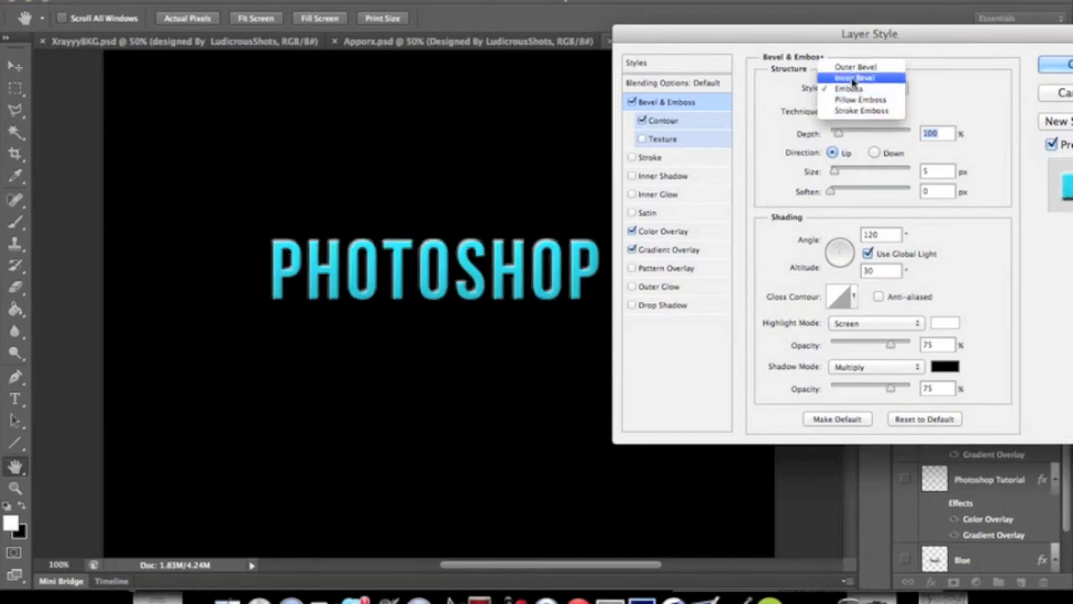
left_click(857, 64)
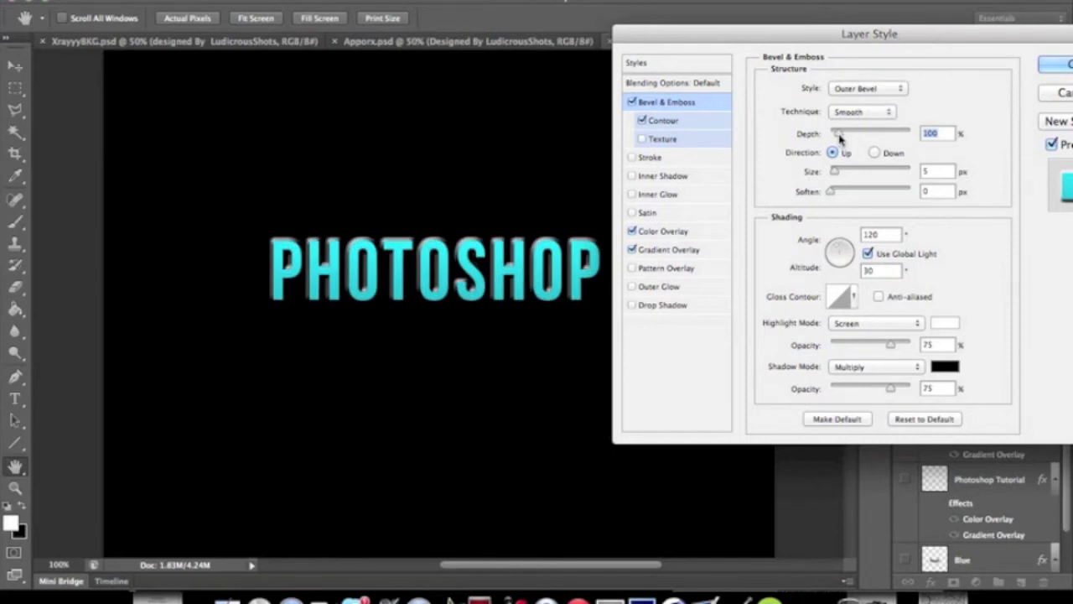
Compare bevel depth values with the slider, leaving Depth at 521%
left_click_drag(836, 135, 872, 134)
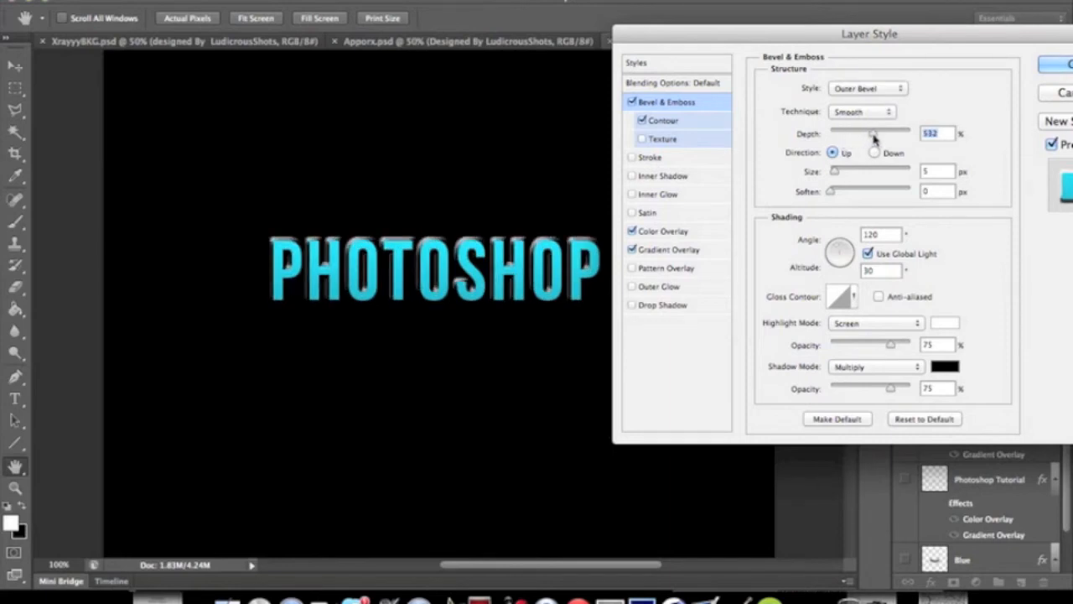
left_click_drag(872, 133, 877, 132)
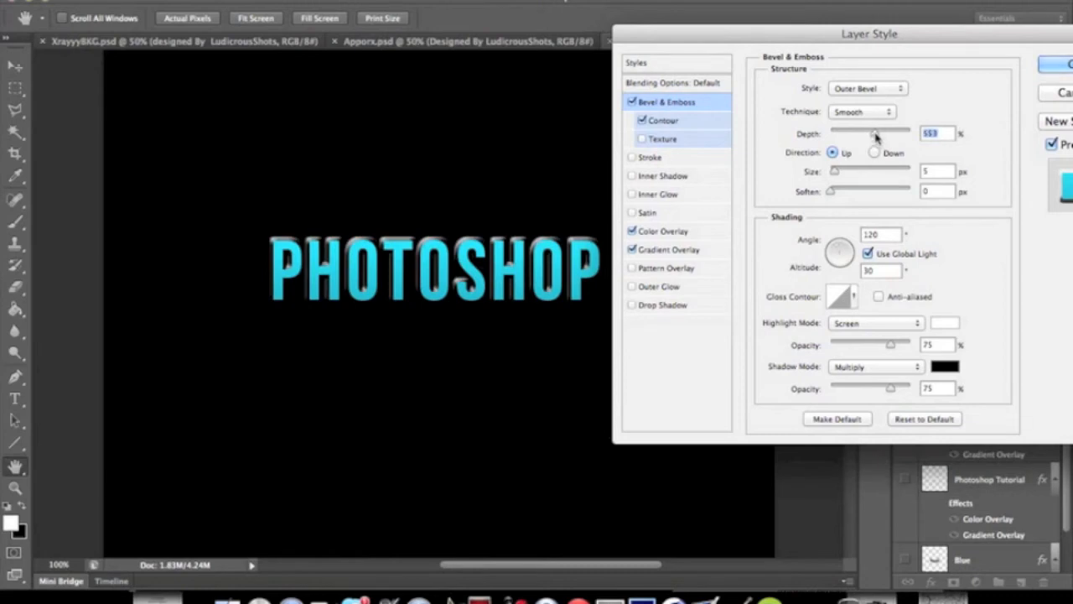
left_click_drag(877, 133, 868, 134)
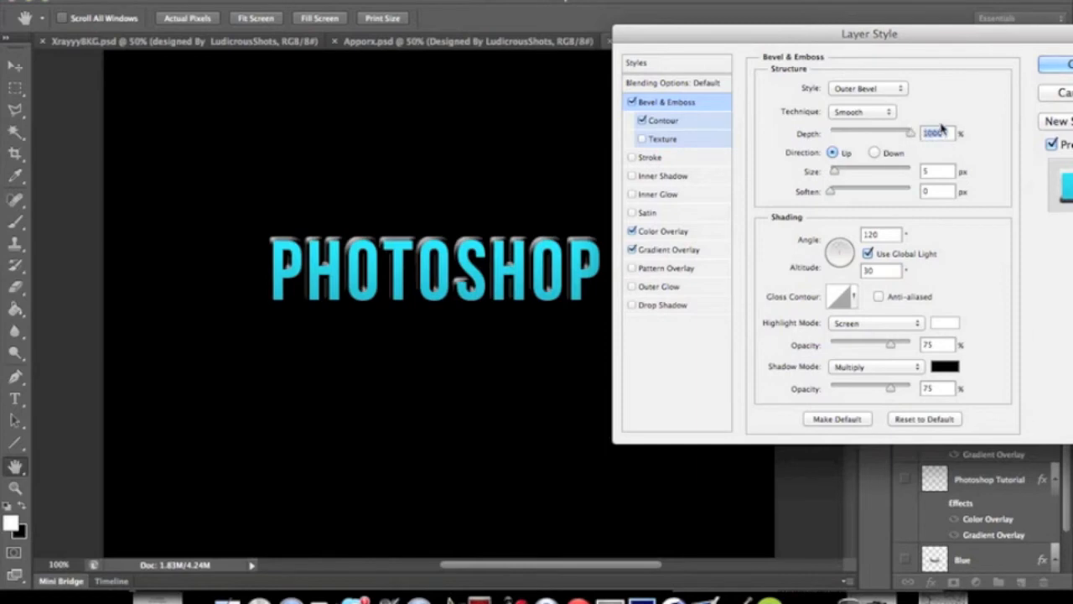
left_click_drag(909, 133, 881, 133)
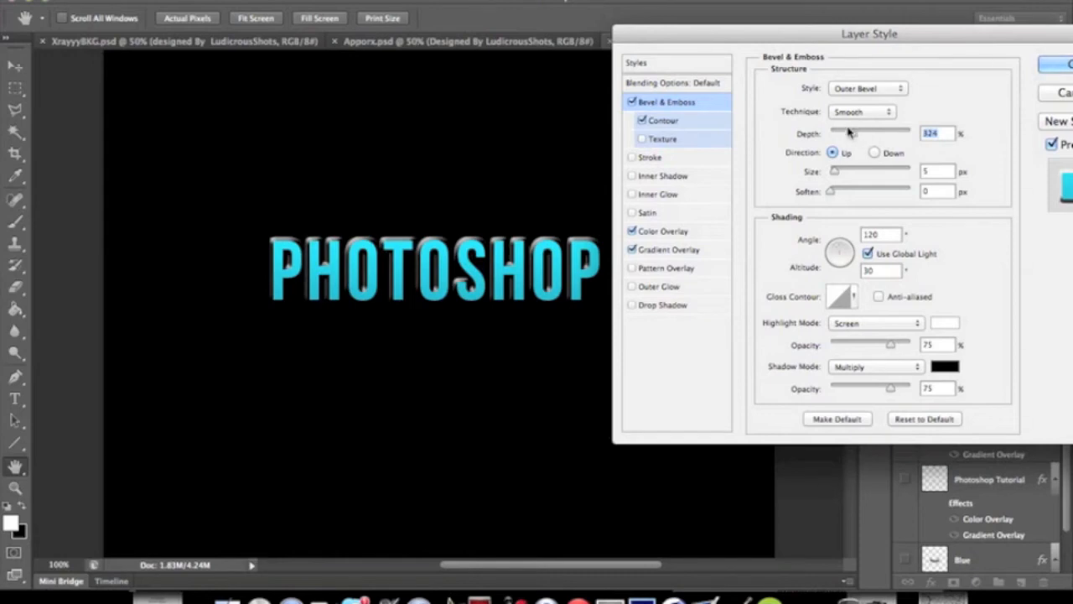
left_click_drag(873, 133, 832, 133)
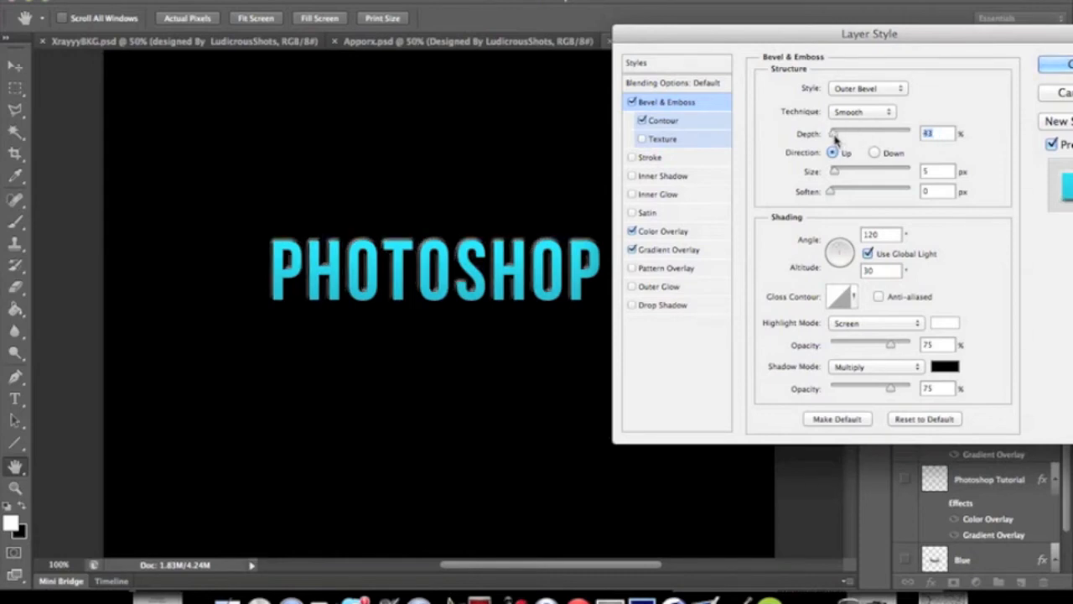
left_click_drag(833, 133, 877, 133)
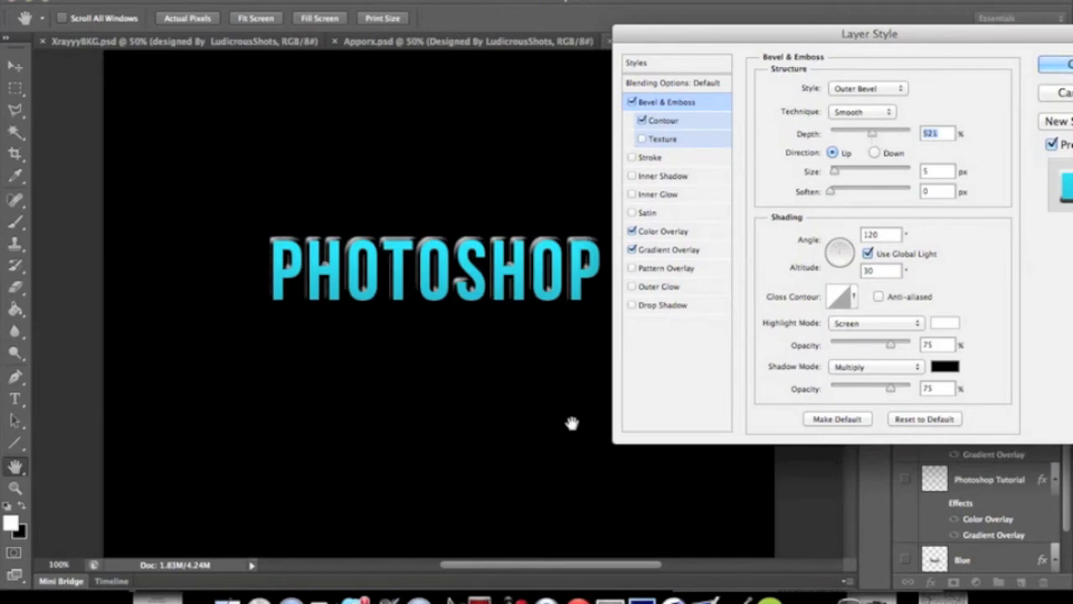
mouse_move(573, 216)
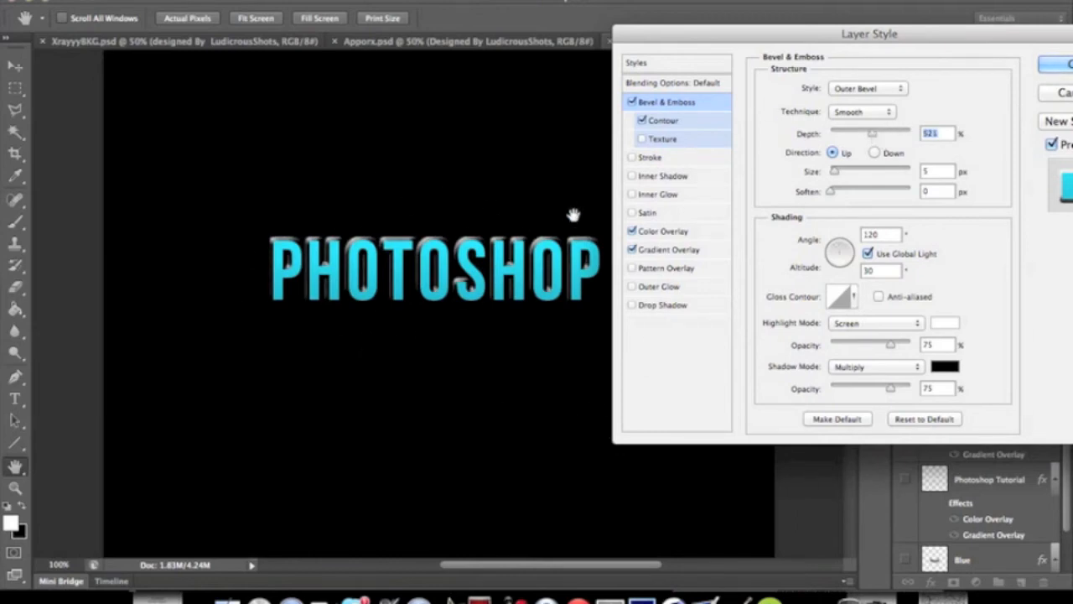
mouse_move(838, 176)
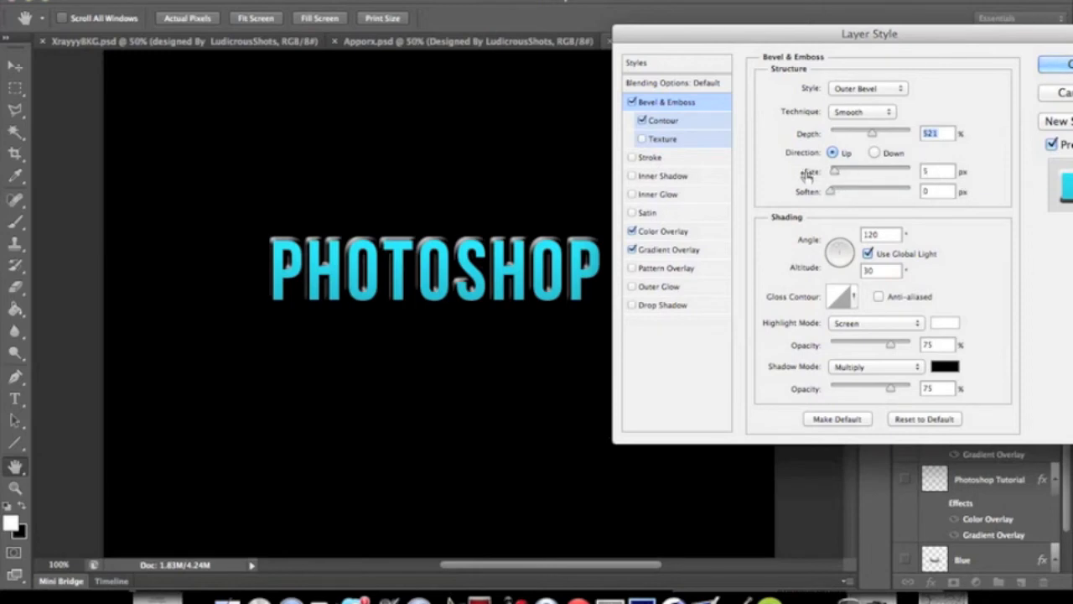
Preview larger bevel sizes, then shrink the bevel Size back to 3 px
left_click_drag(836, 170, 868, 171)
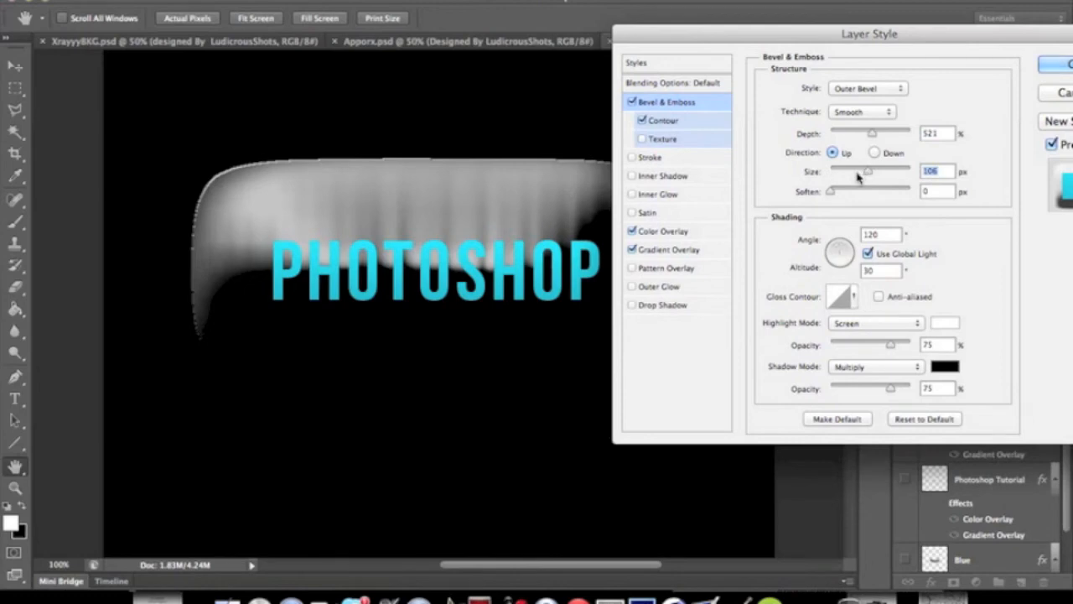
left_click_drag(868, 171, 902, 171)
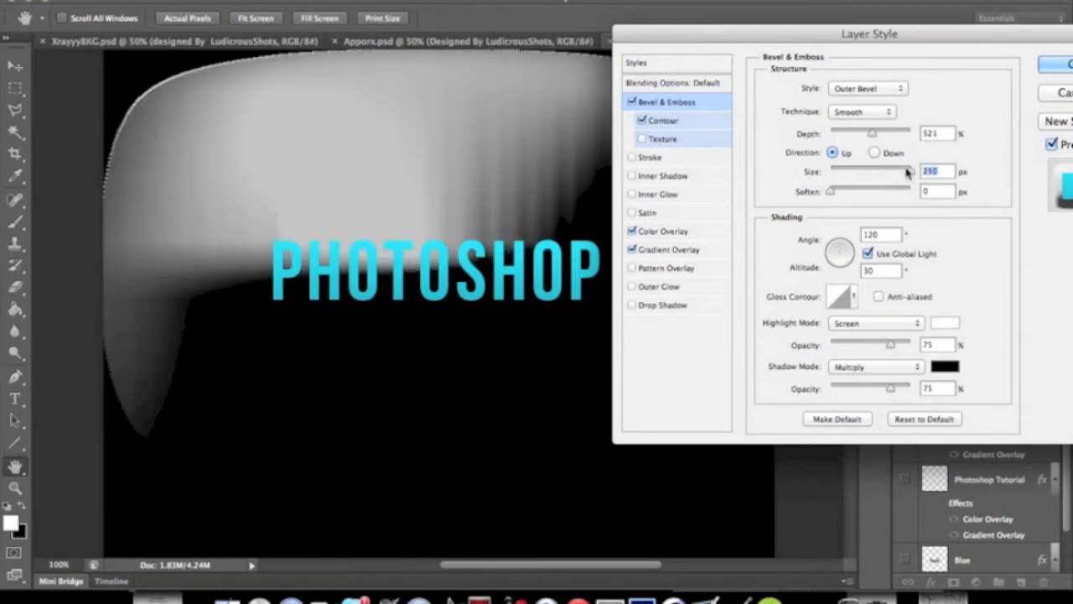
left_click_drag(906, 171, 831, 171)
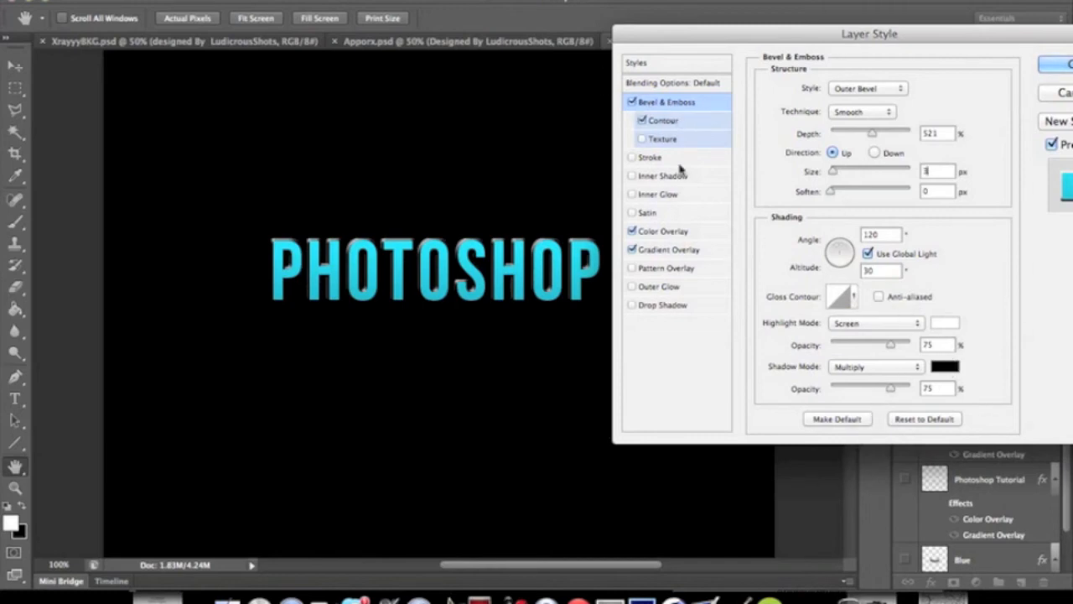
mouse_move(414, 329)
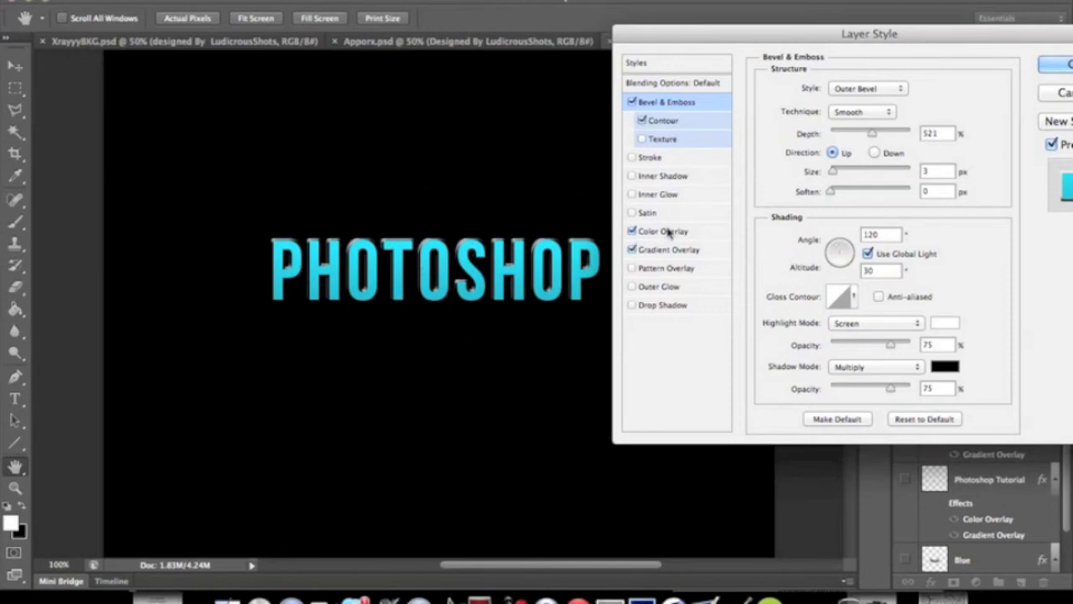
mouse_move(649, 286)
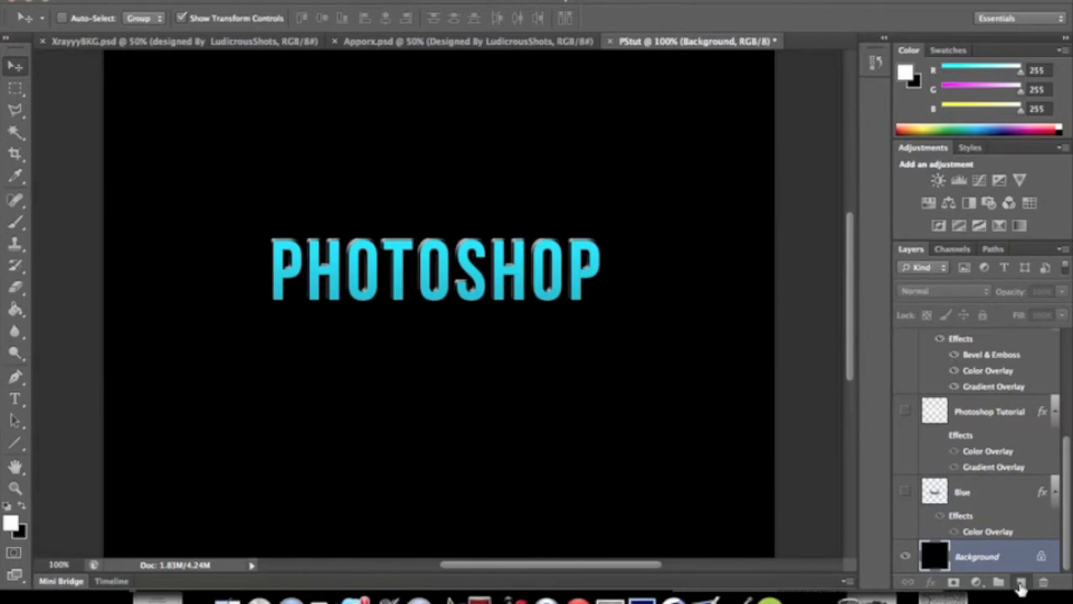
Add a new layer and paint a 500 px soft white glow behind the text
left_click(1012, 577)
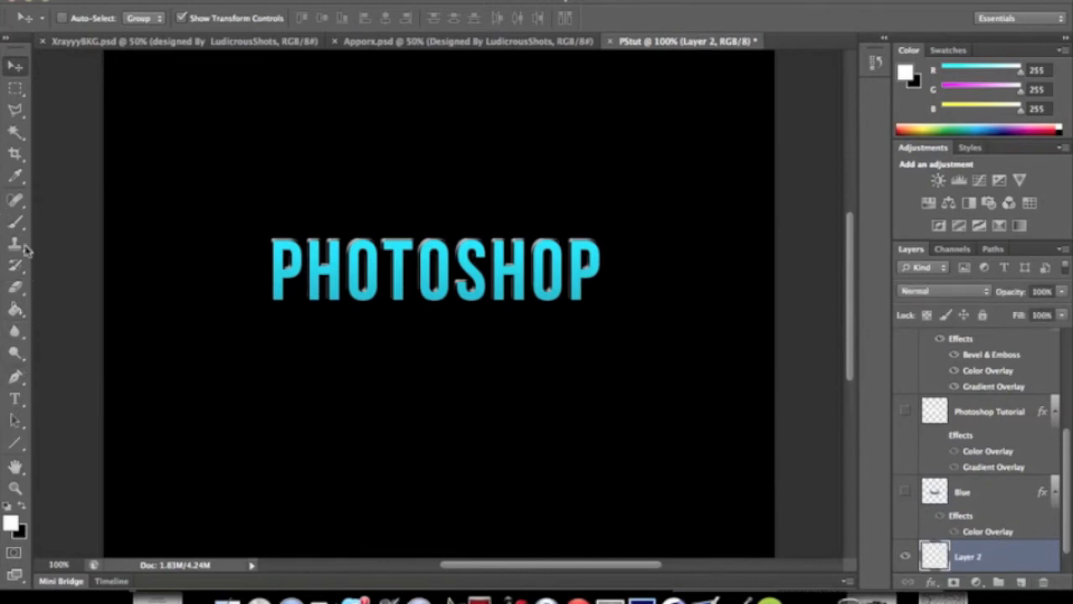
left_click(13, 221)
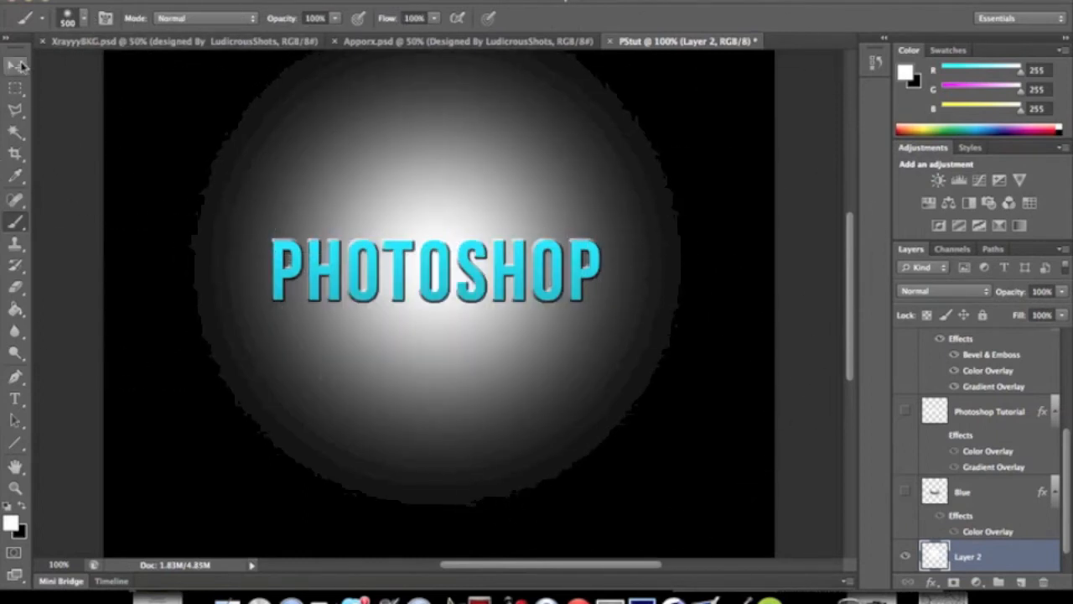
left_click(13, 65)
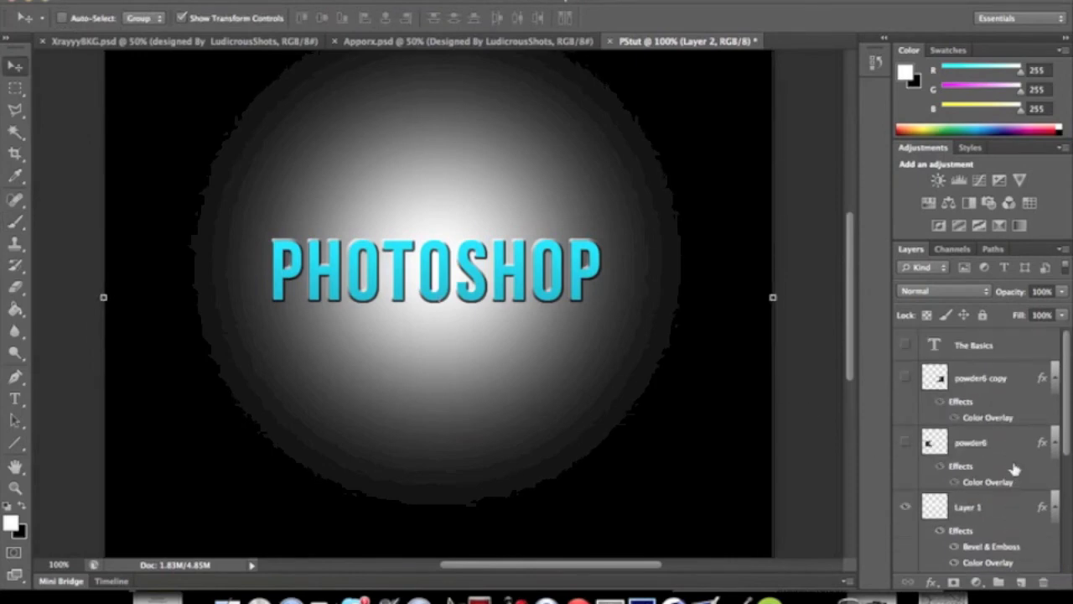
mouse_move(968, 502)
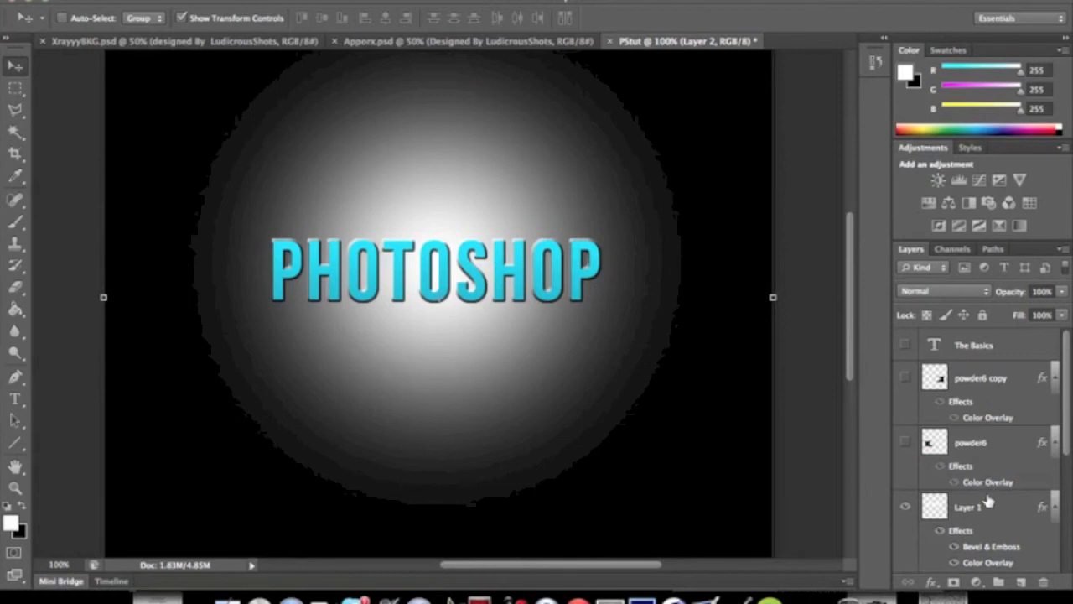
Add a drop shadow to Layer 1 with size 8 px and spread 10
double_click(965, 508)
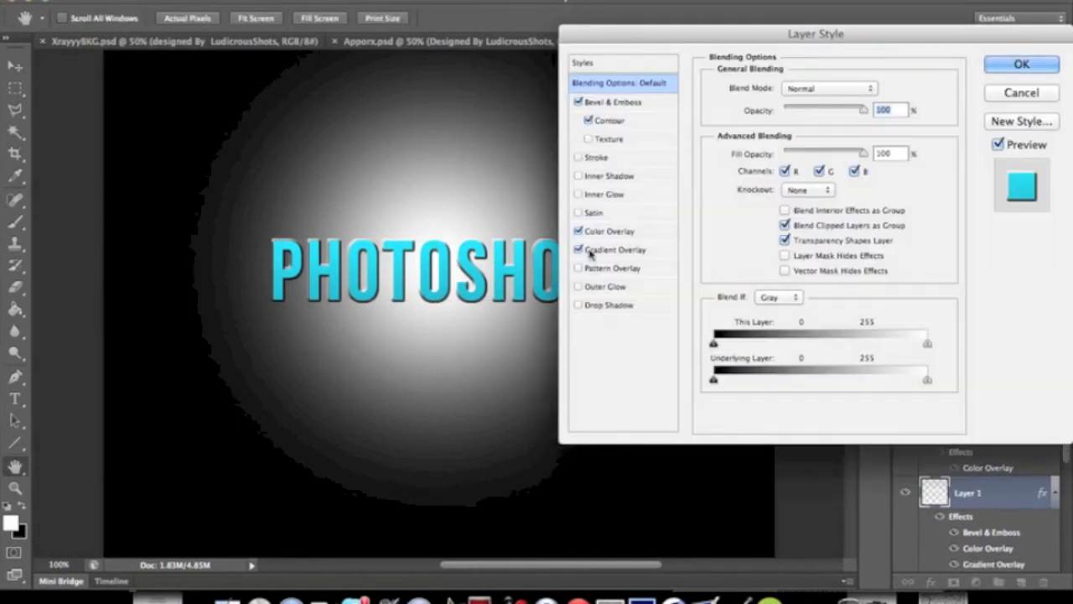
left_click(608, 304)
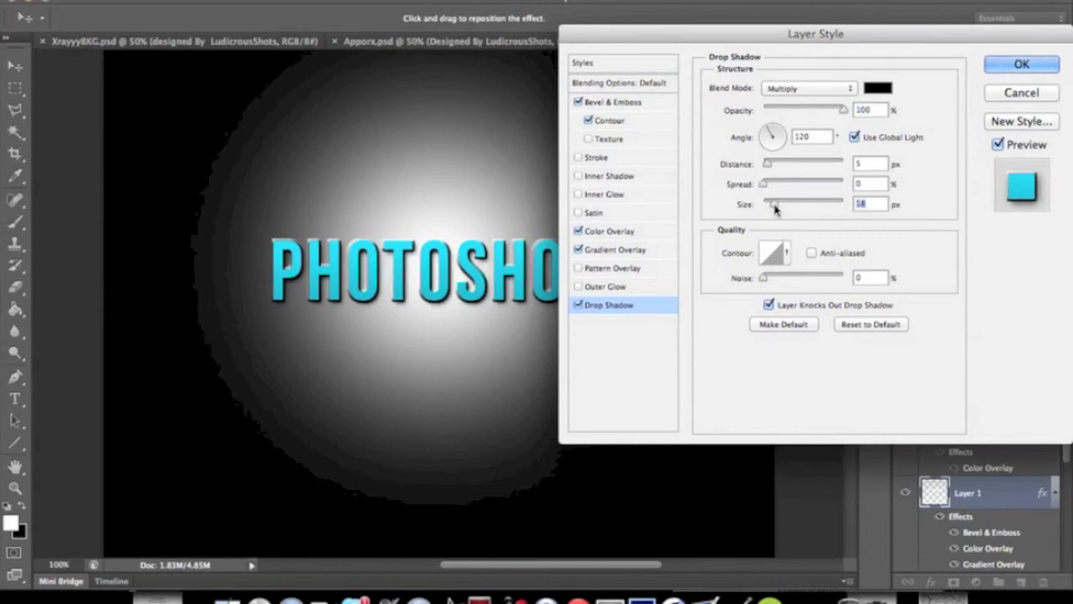
left_click_drag(801, 203, 759, 203)
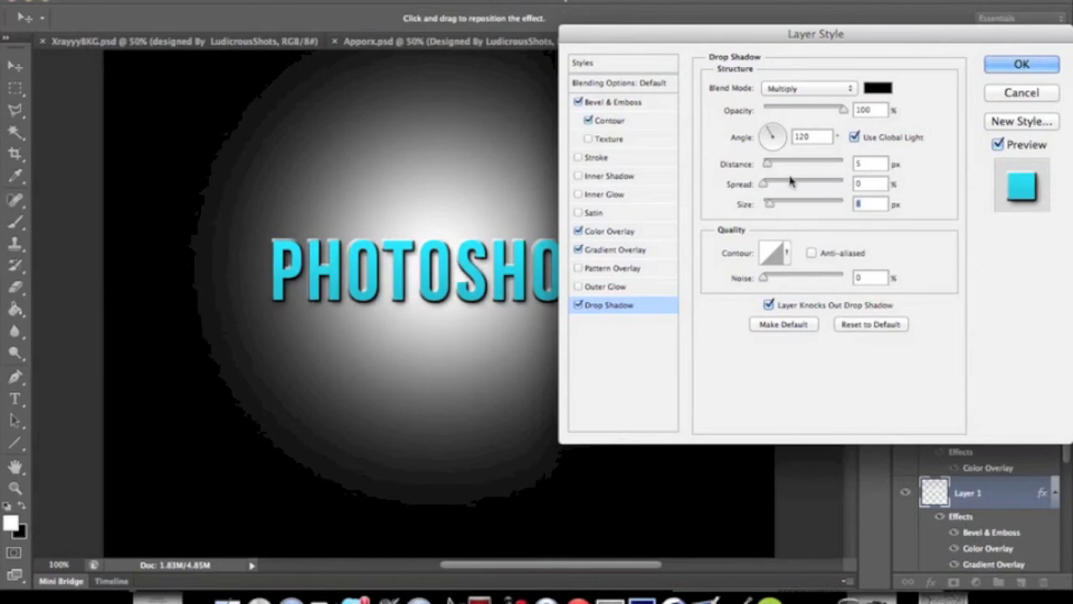
left_click_drag(764, 183, 772, 183)
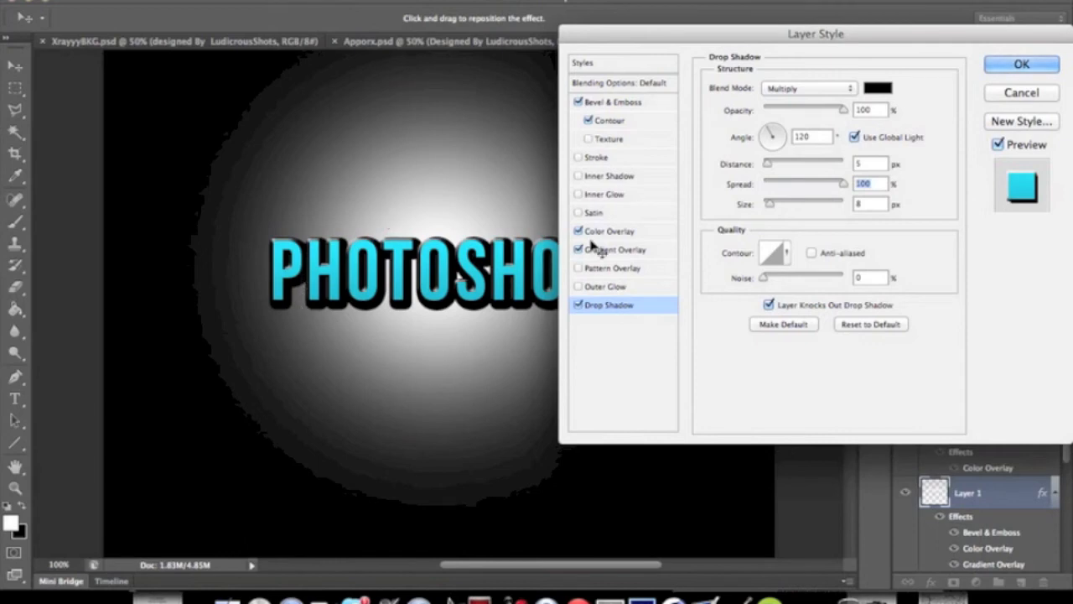
left_click_drag(837, 183, 804, 183)
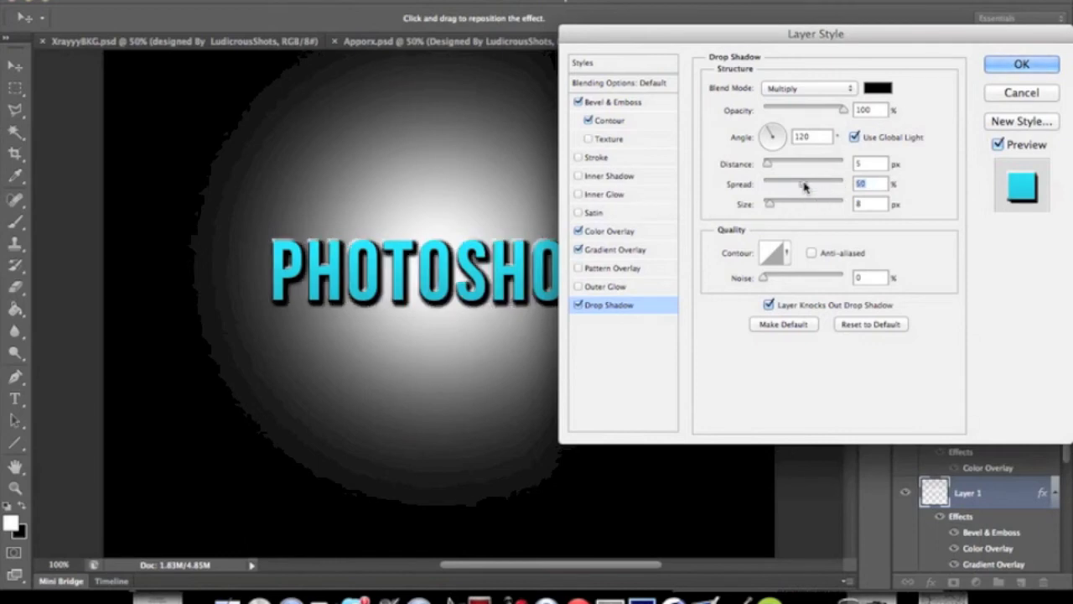
left_click_drag(804, 182, 764, 183)
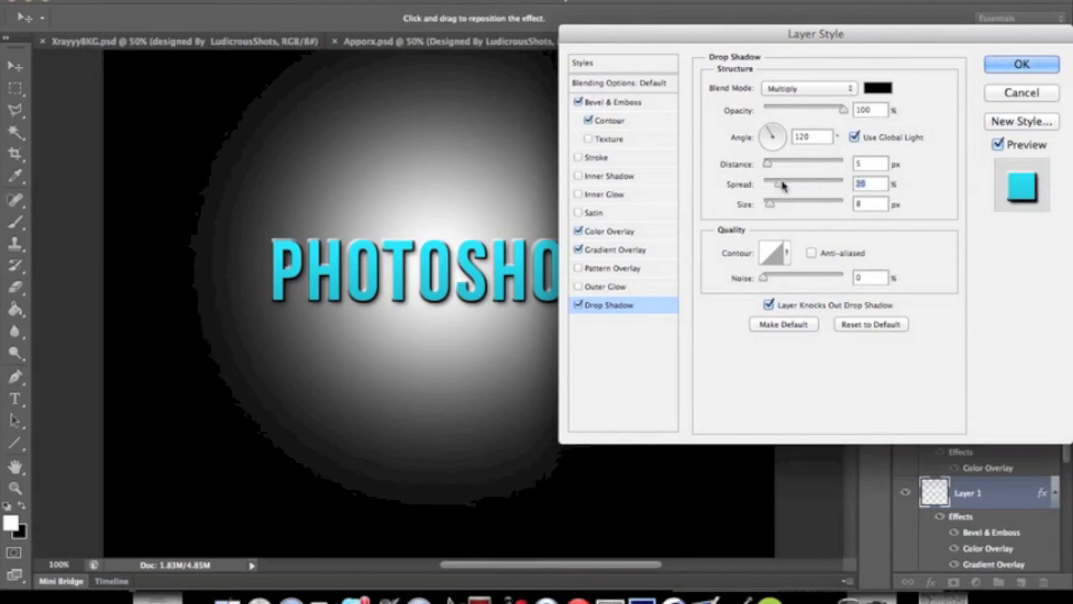
left_click_drag(780, 183, 770, 184)
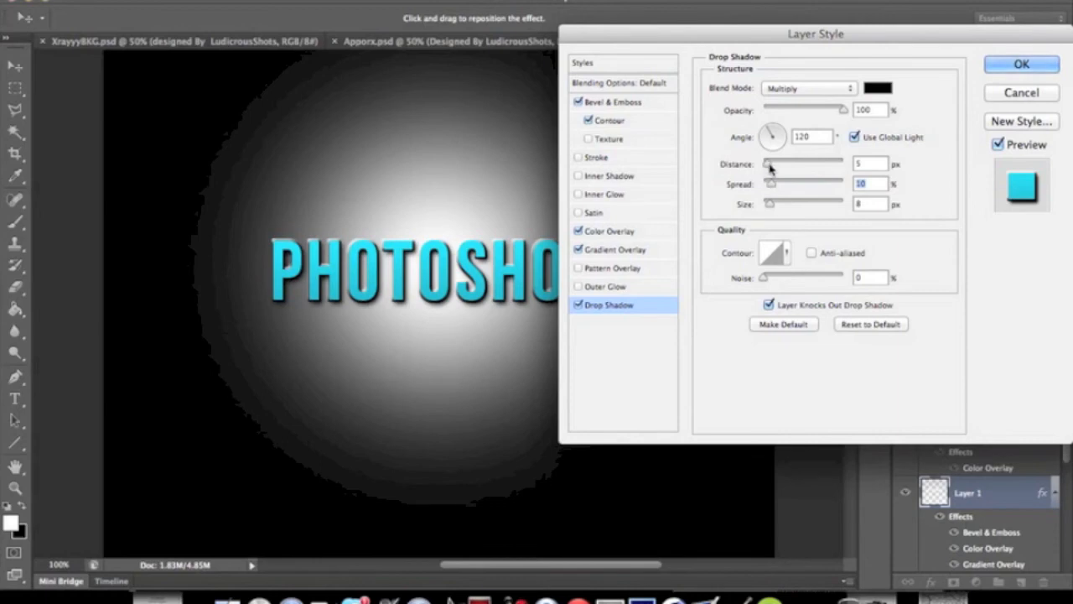
Adjust the drop shadow angle to 90 and distance to 10
left_click_drag(768, 163, 787, 164)
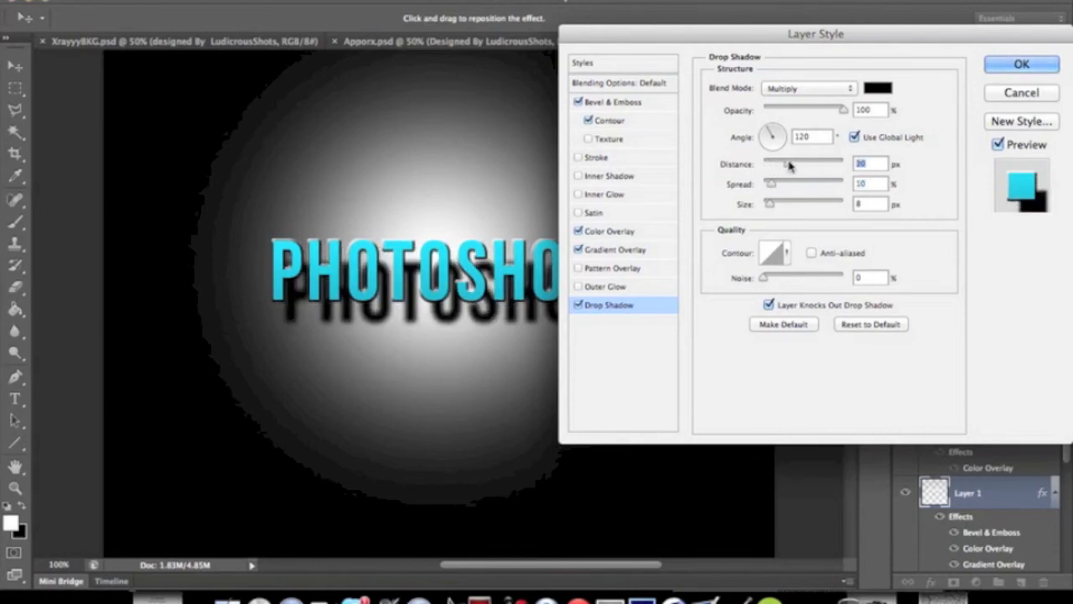
left_click_drag(784, 163, 780, 164)
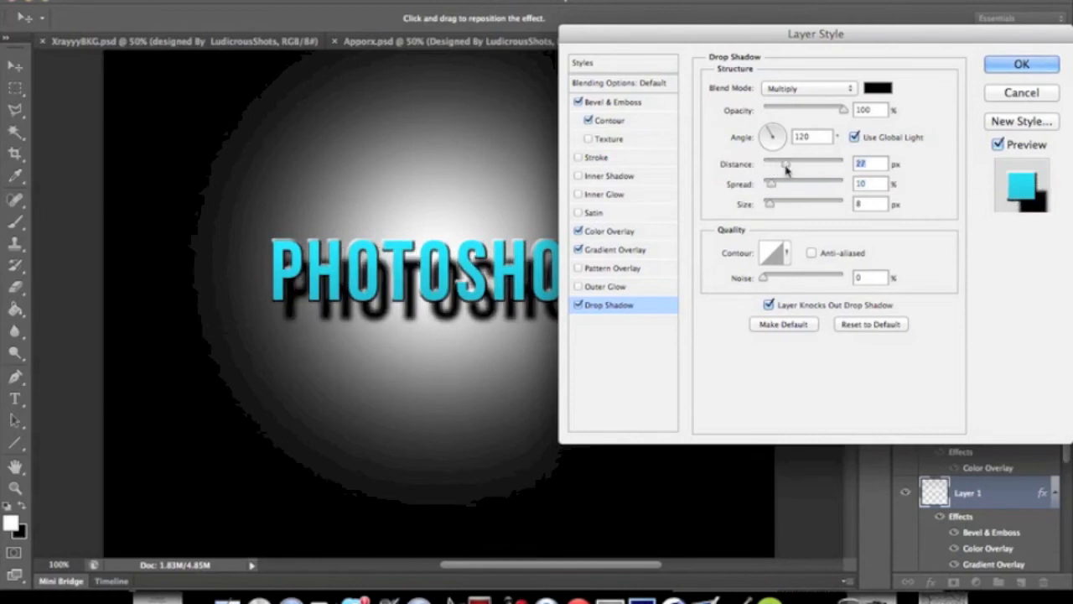
left_click_drag(785, 164, 807, 164)
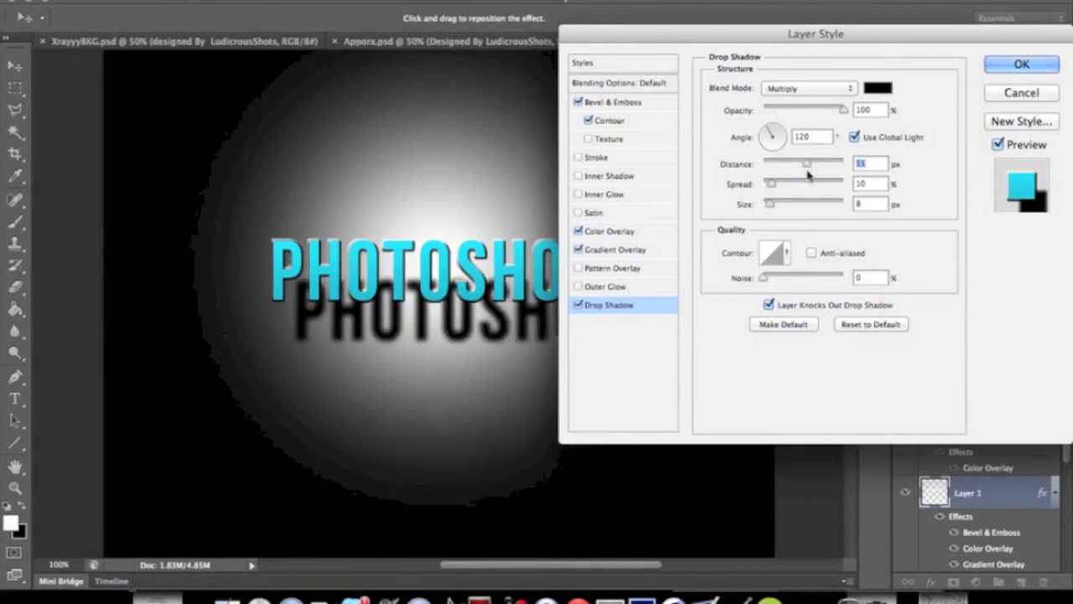
left_click_drag(805, 164, 818, 163)
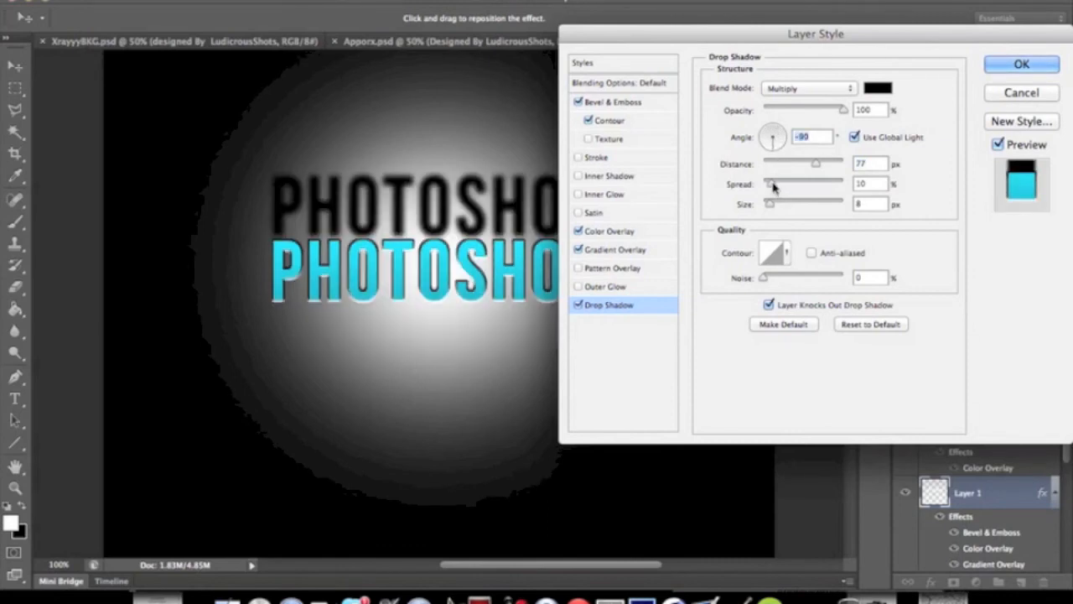
mouse_move(830, 168)
type("90")
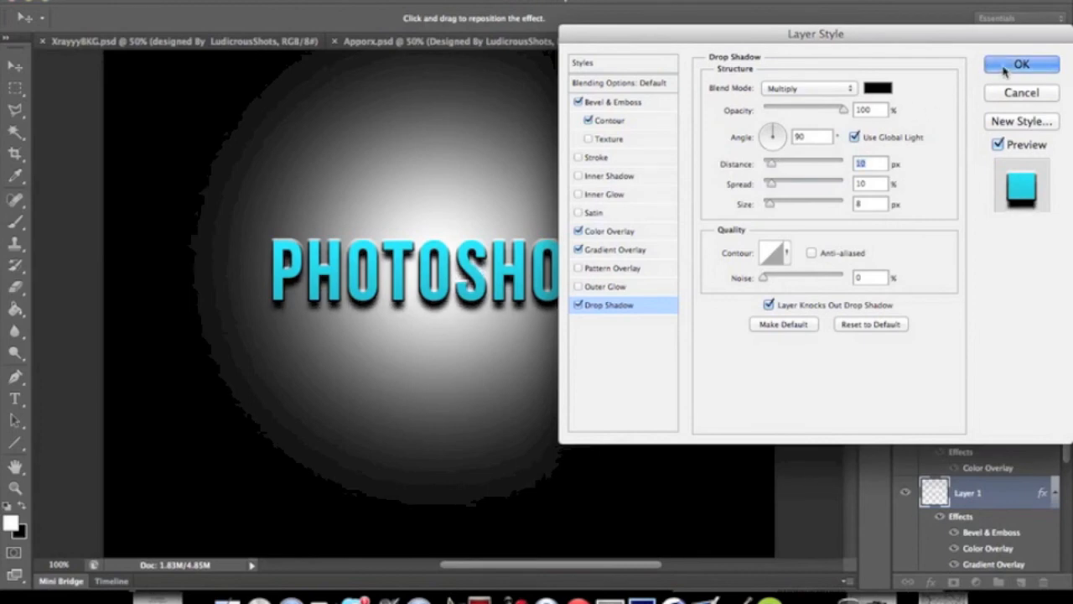
Apply the drop shadow and show the Photoshop Tutorial text layer again
left_click(1017, 60)
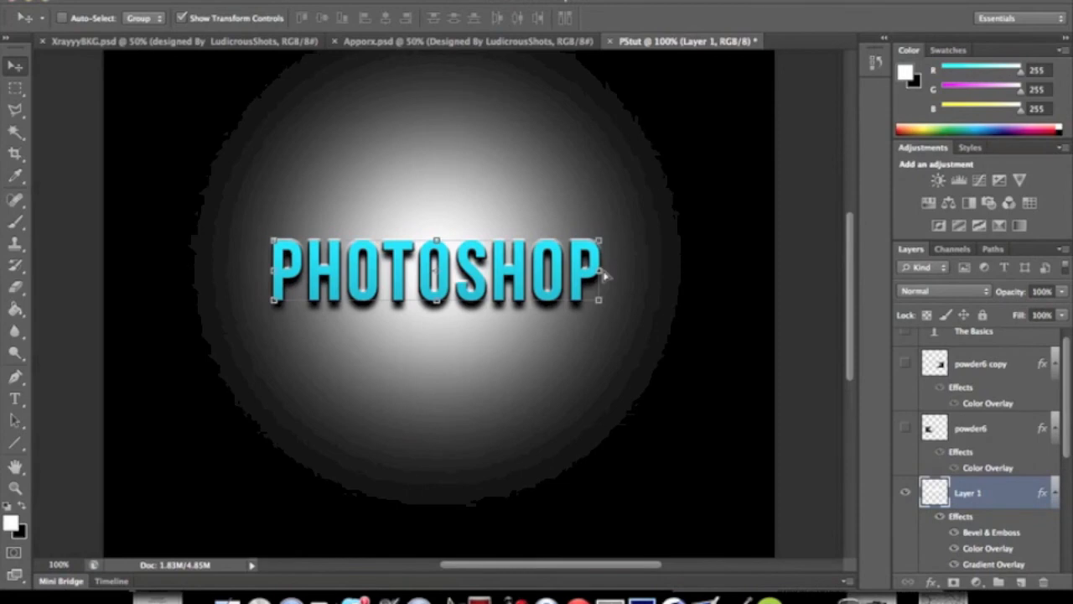
mouse_move(508, 145)
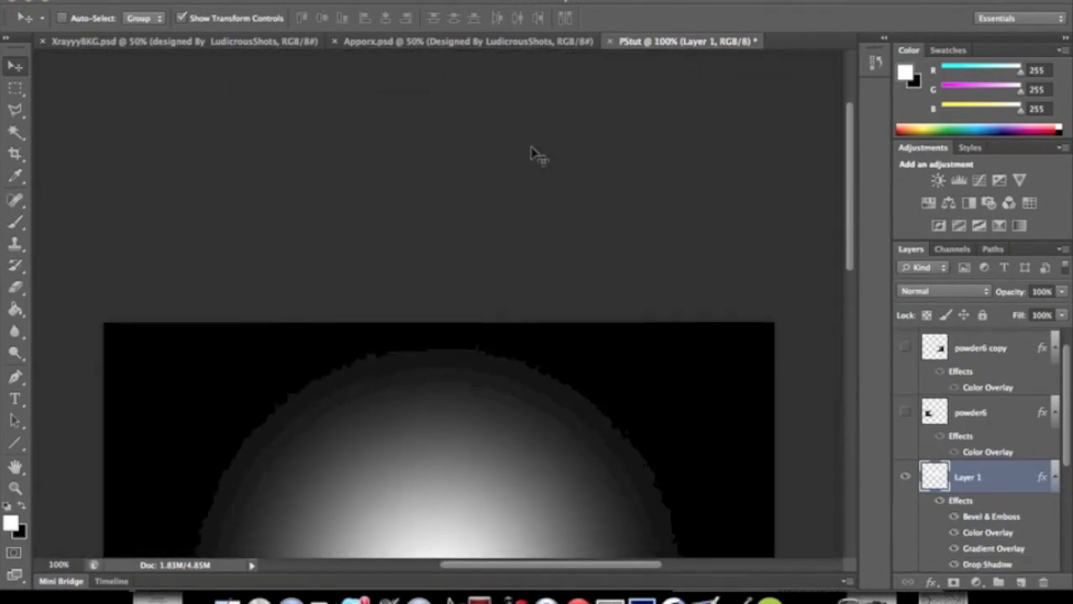
left_click(905, 348)
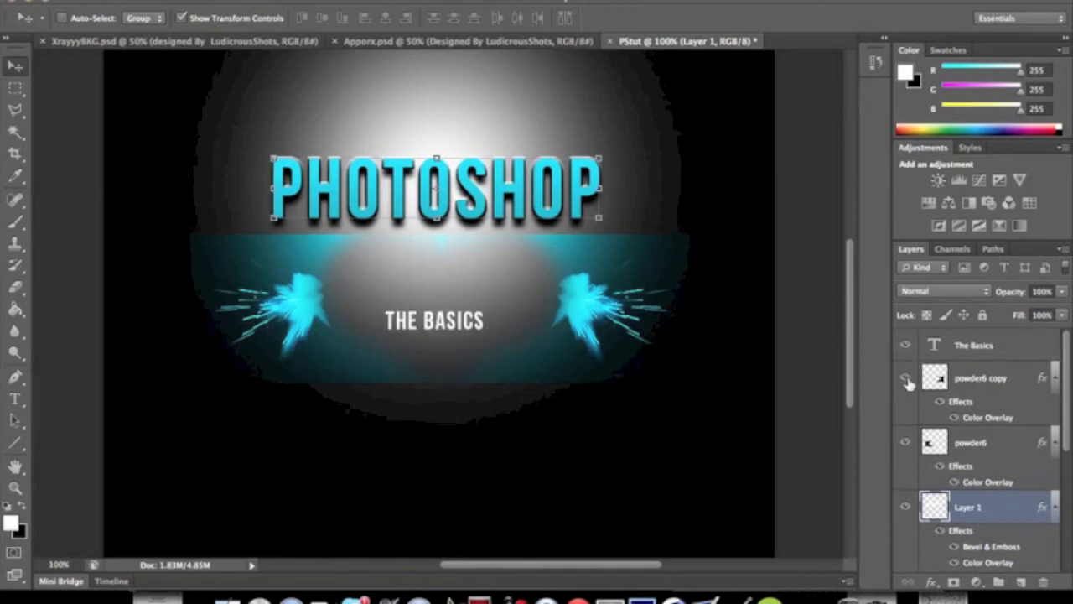
scroll("down", 3)
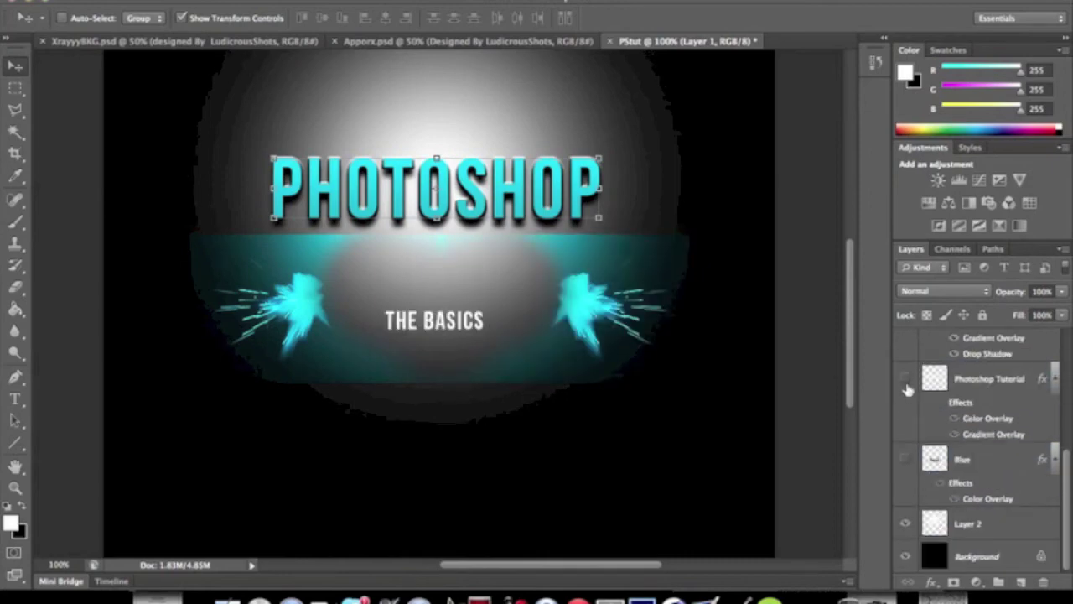
left_click(904, 378)
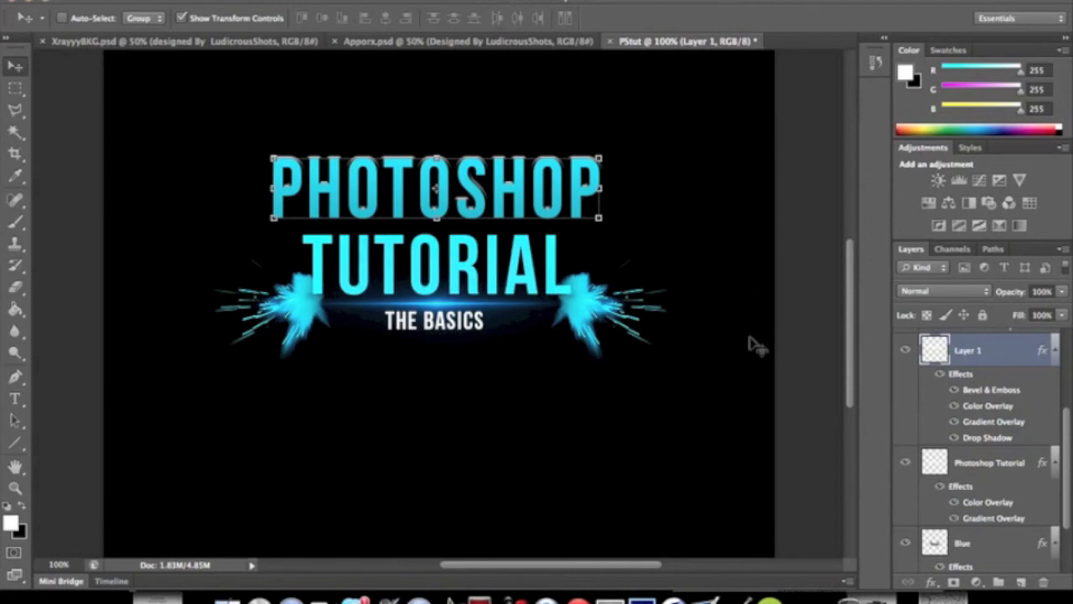
mouse_move(434, 194)
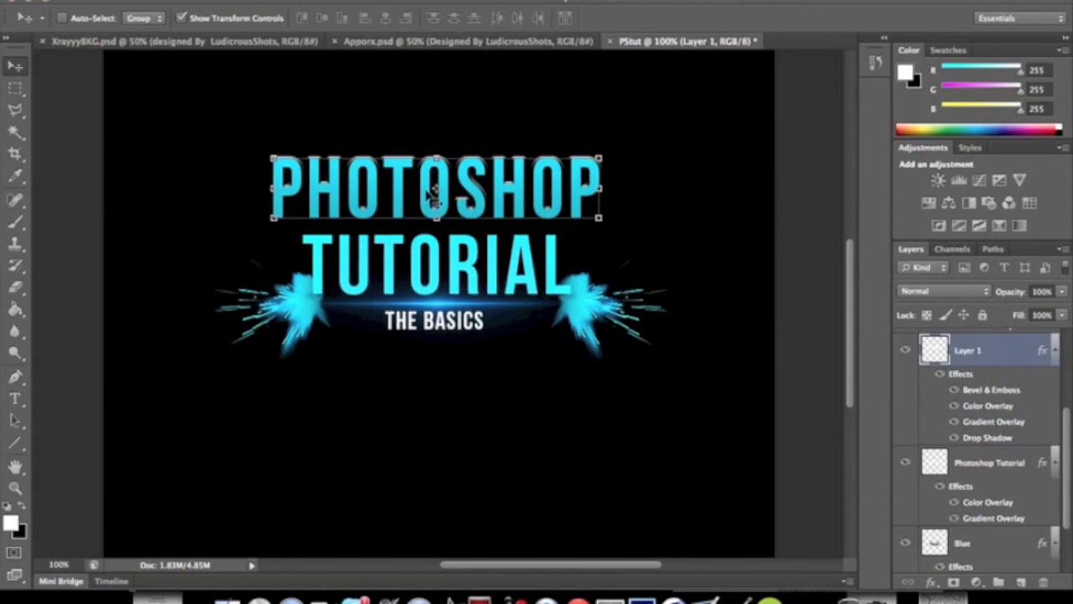
mouse_move(725, 327)
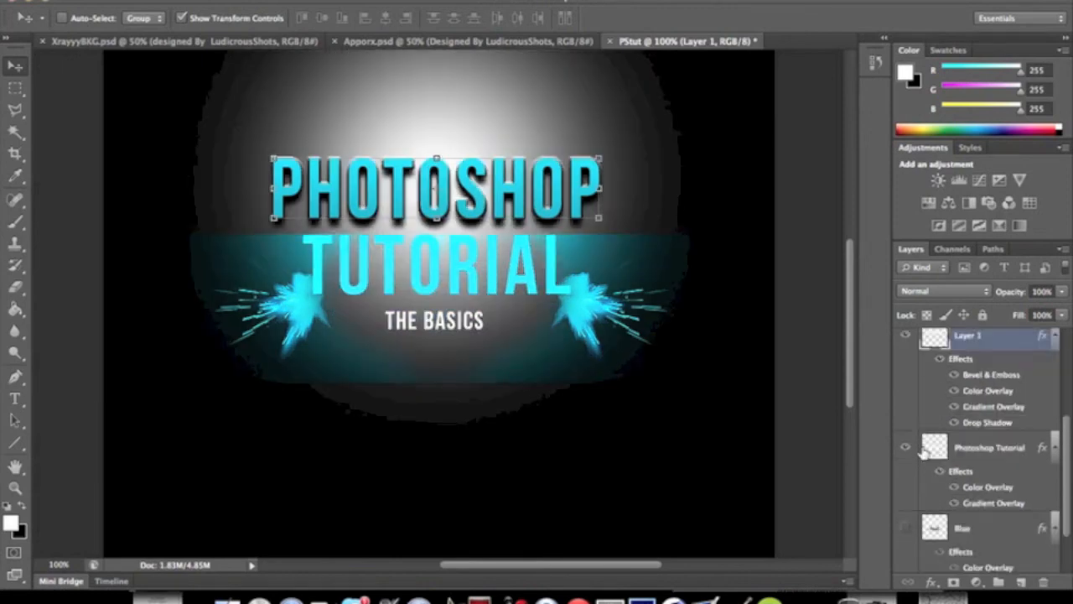
Hide THE BASICS subtitle and toggle Layer 1's effects, comparing with and without Bevel & Emboss
scroll("down", 3)
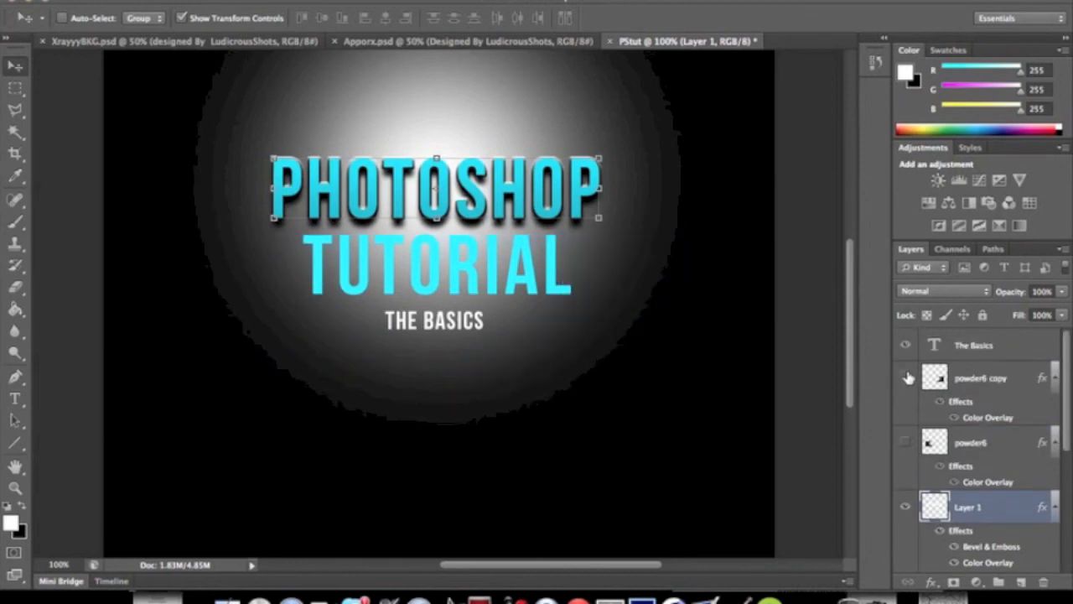
left_click(906, 345)
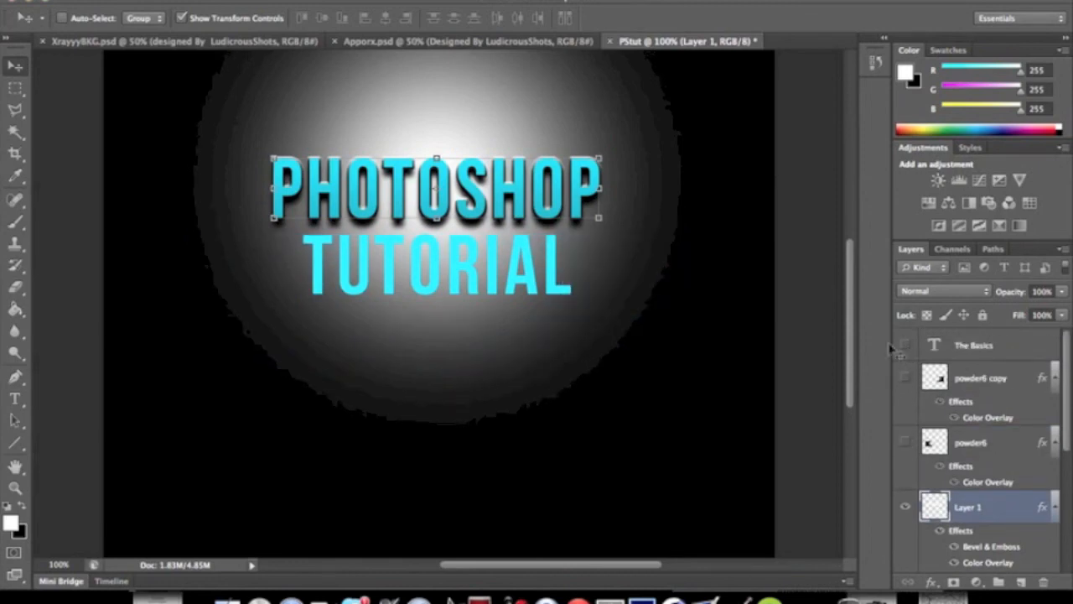
mouse_move(460, 265)
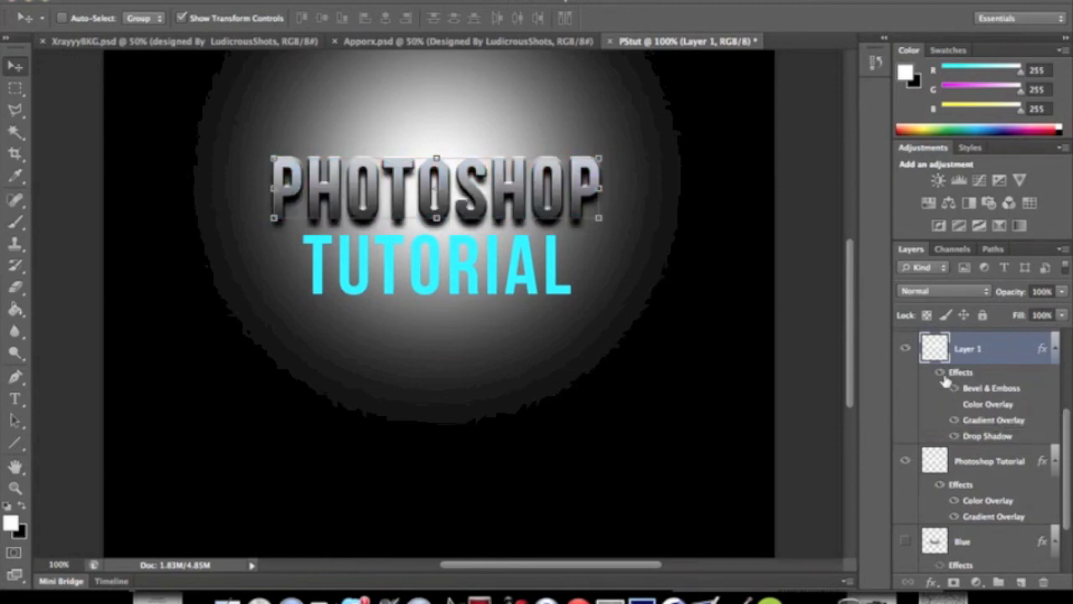
left_click(943, 436)
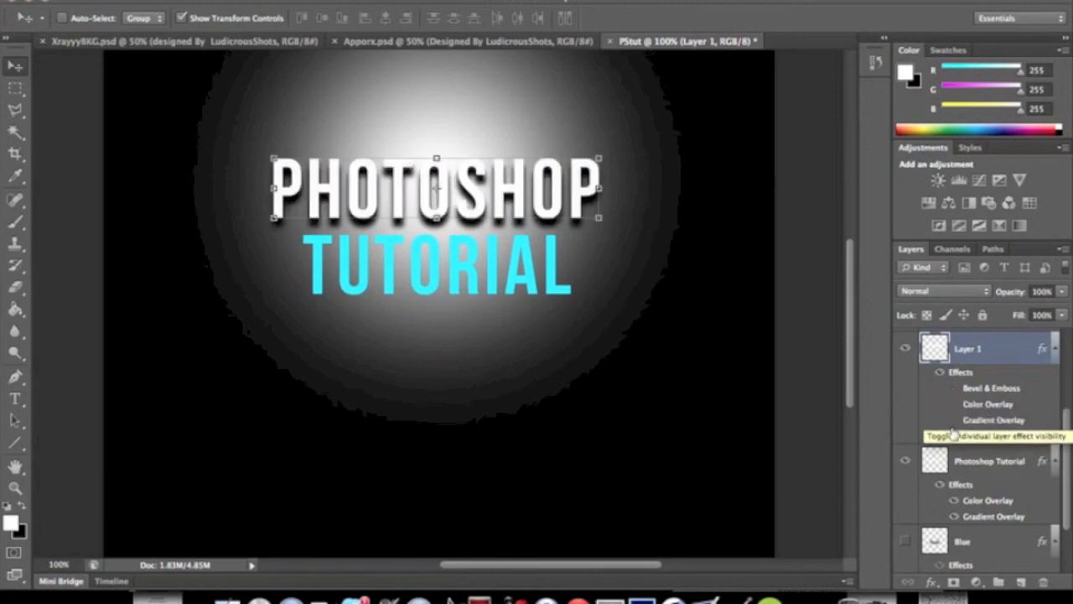
left_click(942, 419)
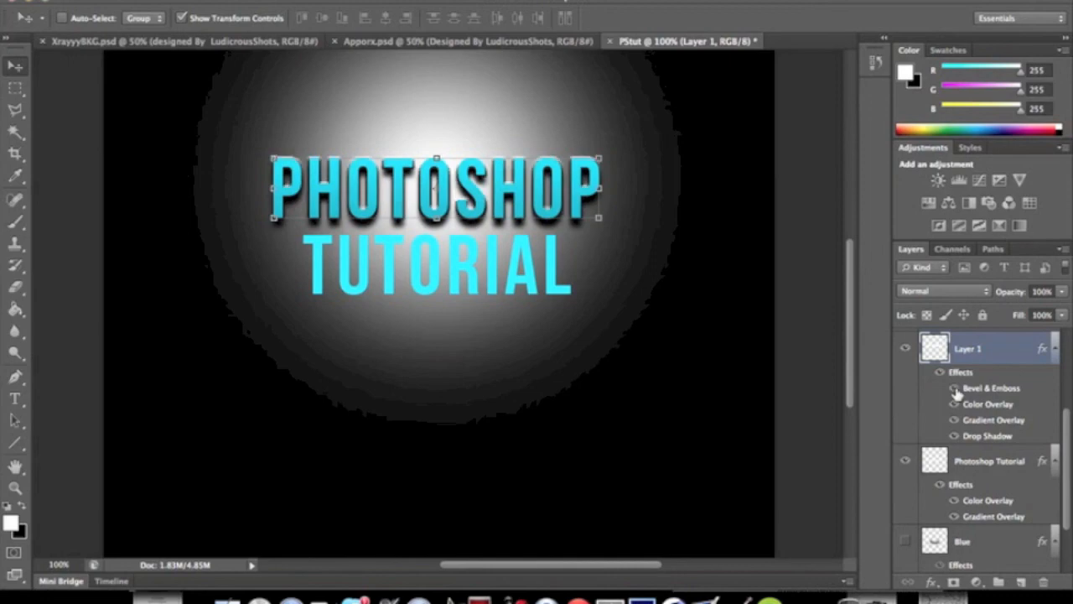
mouse_move(950, 390)
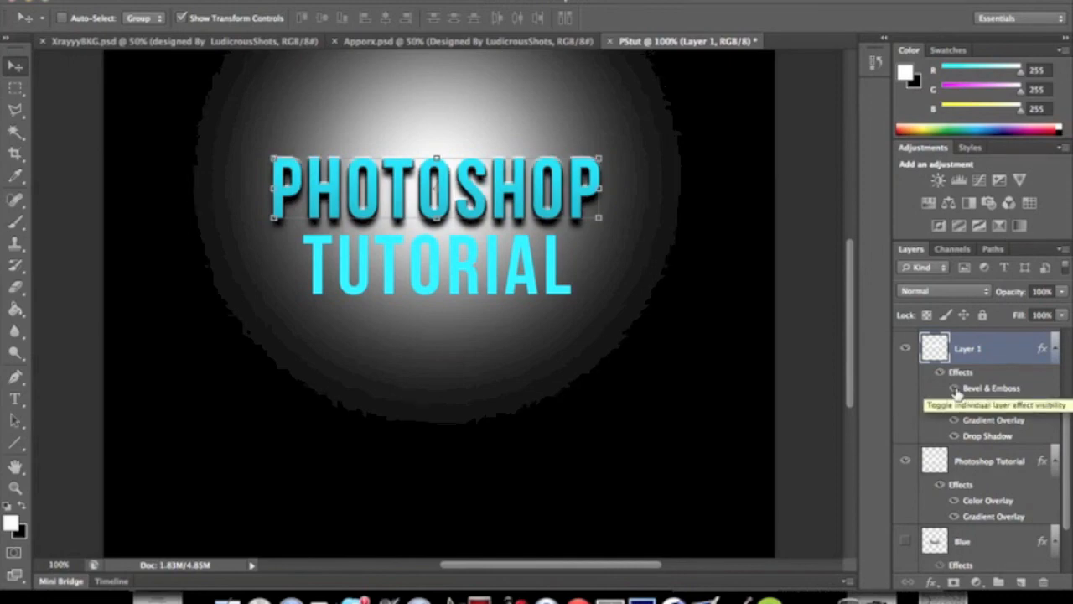
left_click(942, 404)
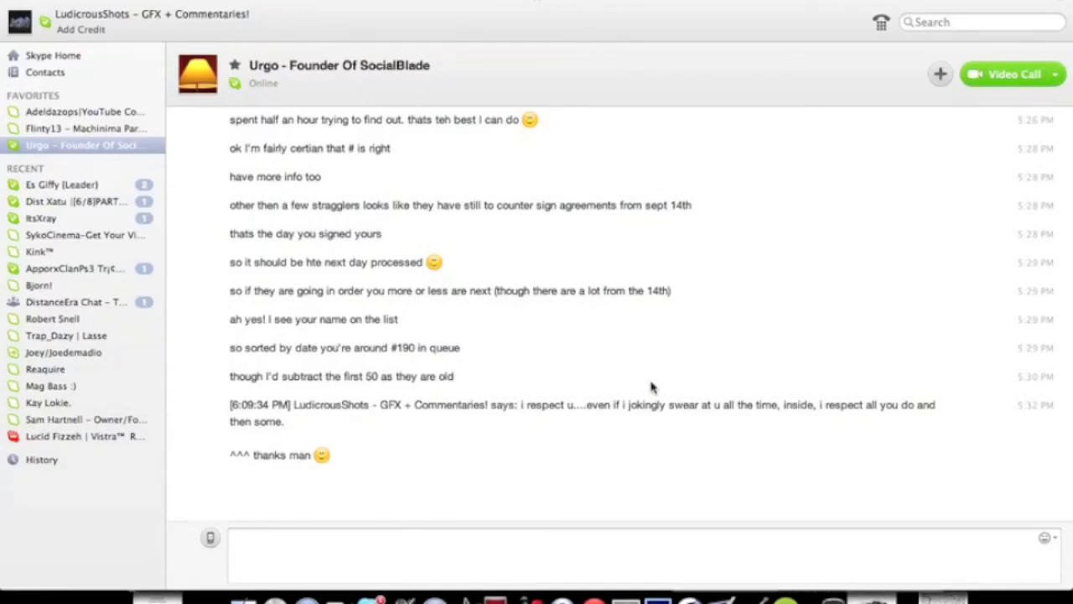
right_click(601, 599)
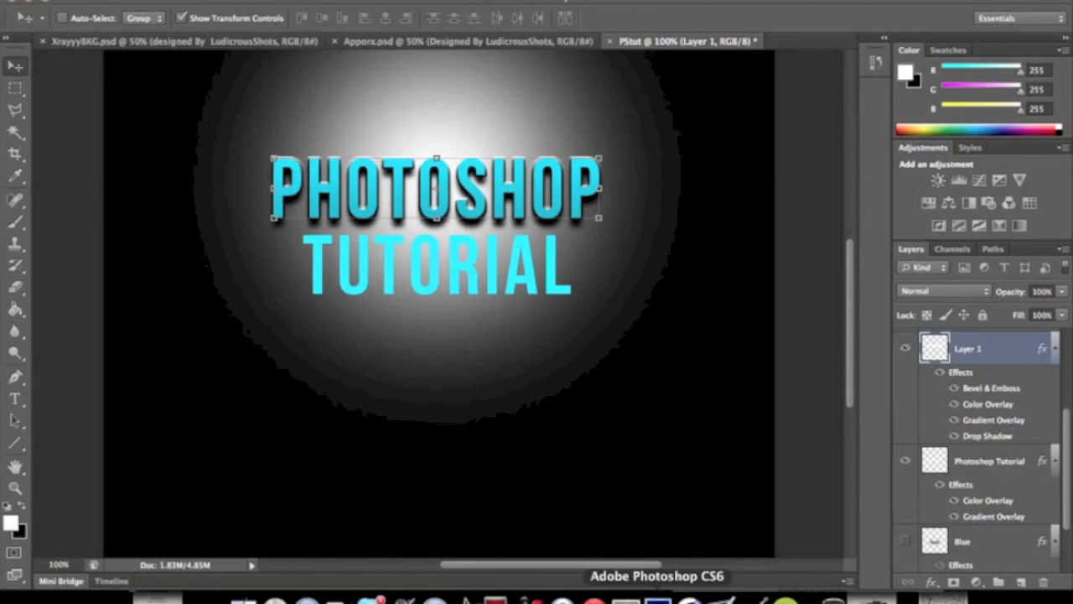
mouse_move(650, 34)
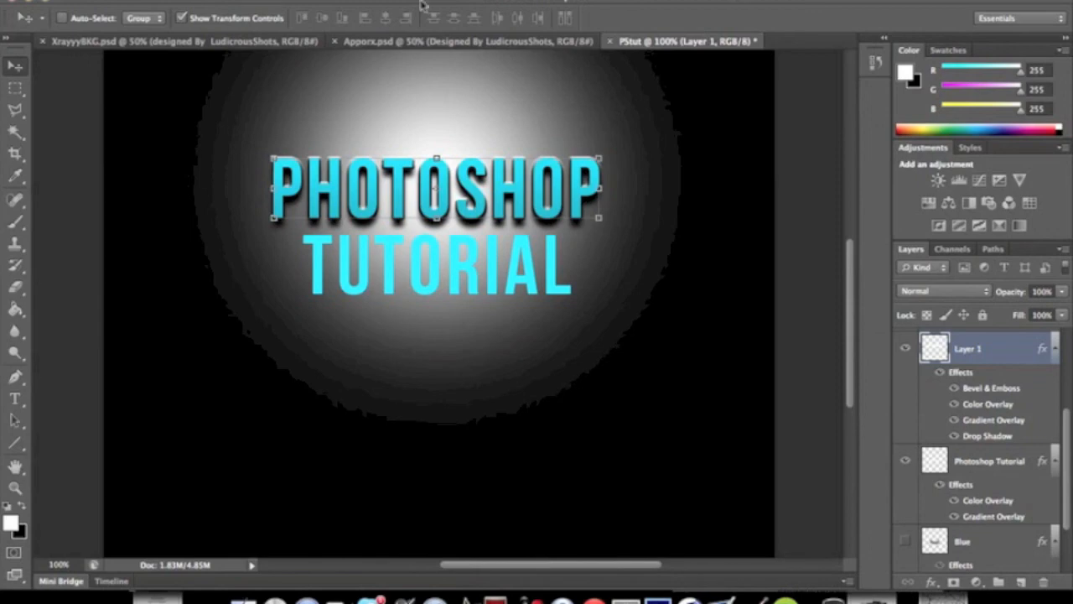
left_click(117, 40)
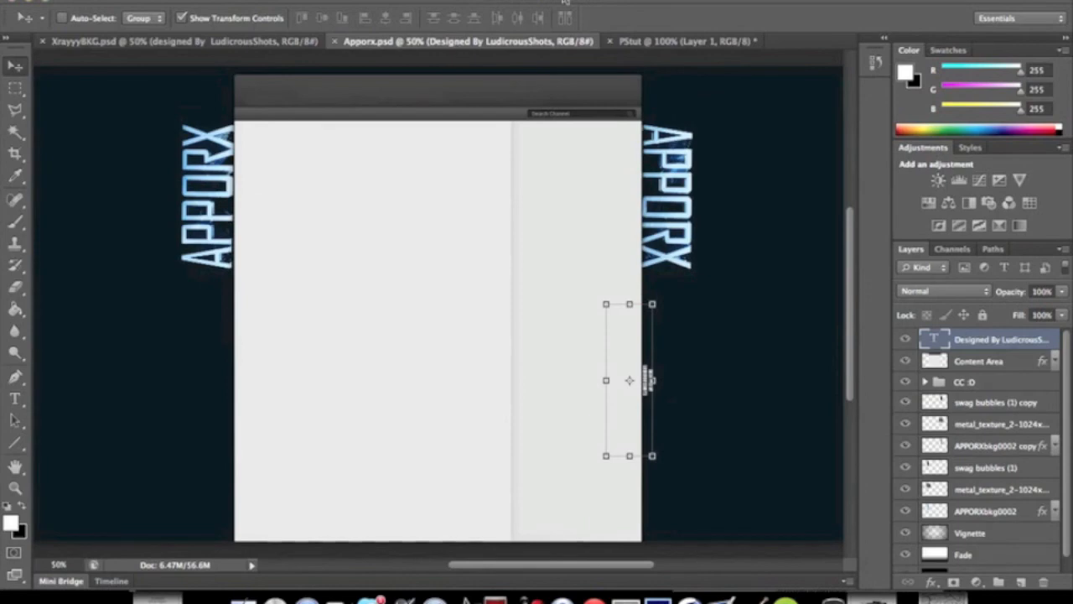
left_click(671, 39)
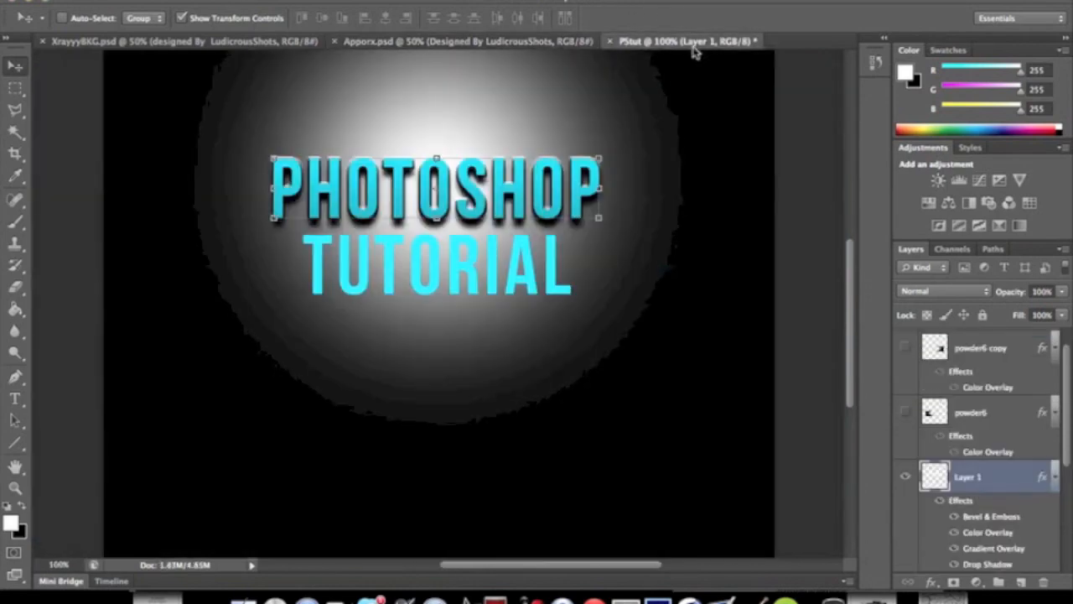